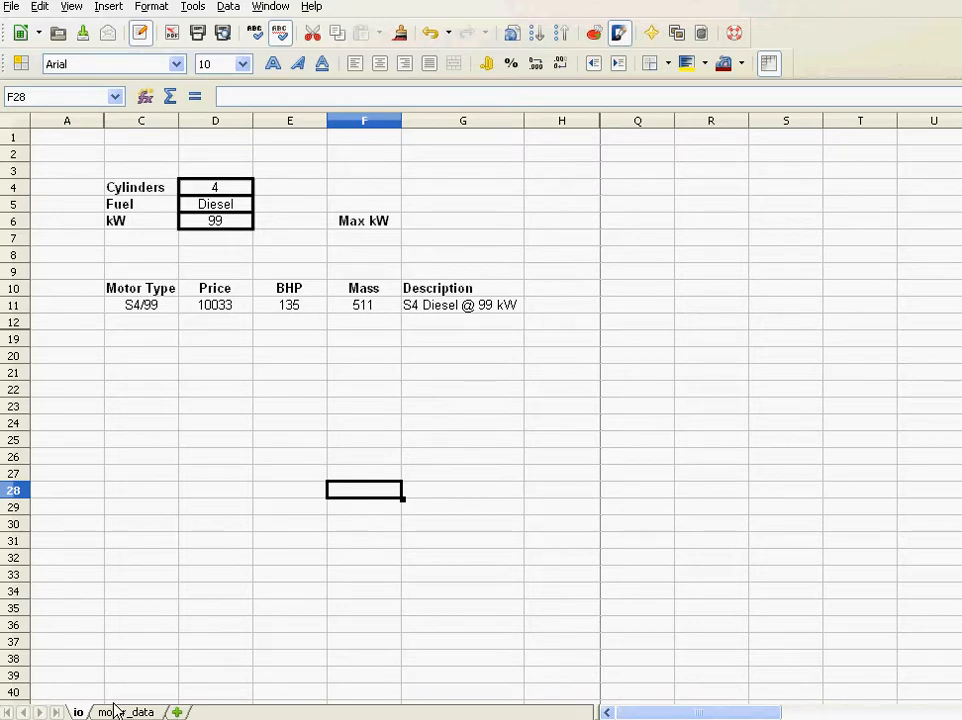
# - Switch to the motor_data sheet listing every engine variant
pyautogui.click(126, 712)
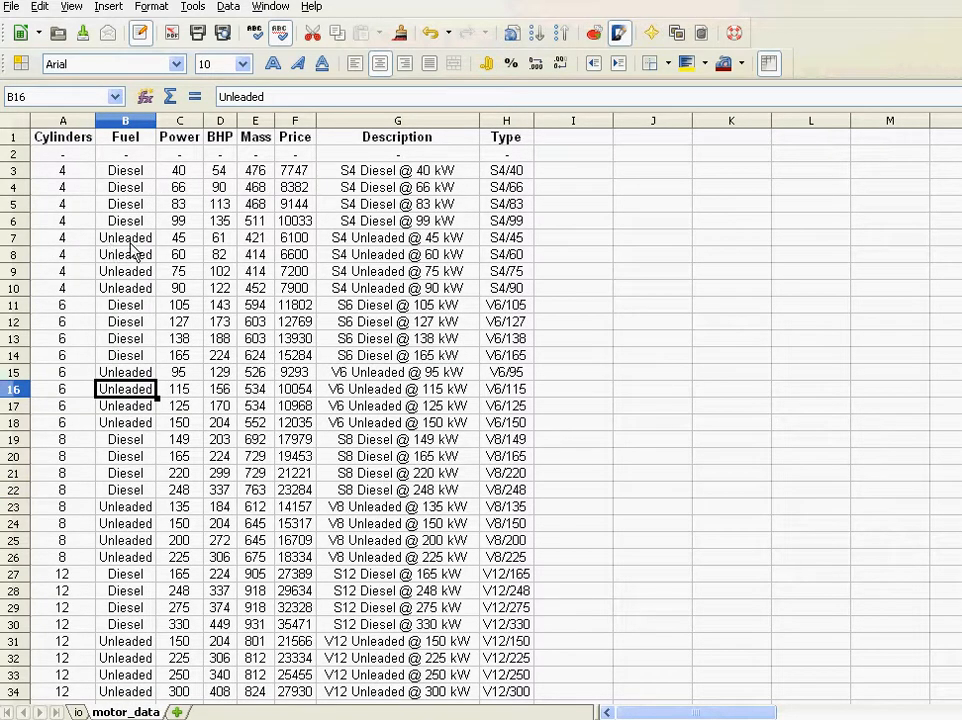
pyautogui.moveTo(250, 248)
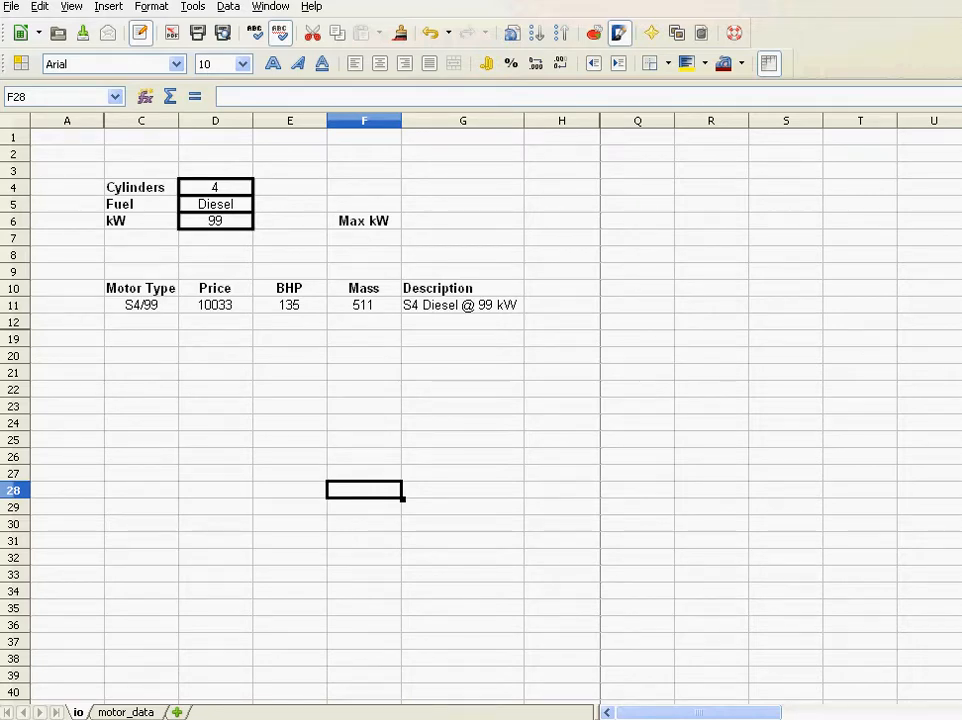
pyautogui.click(124, 712)
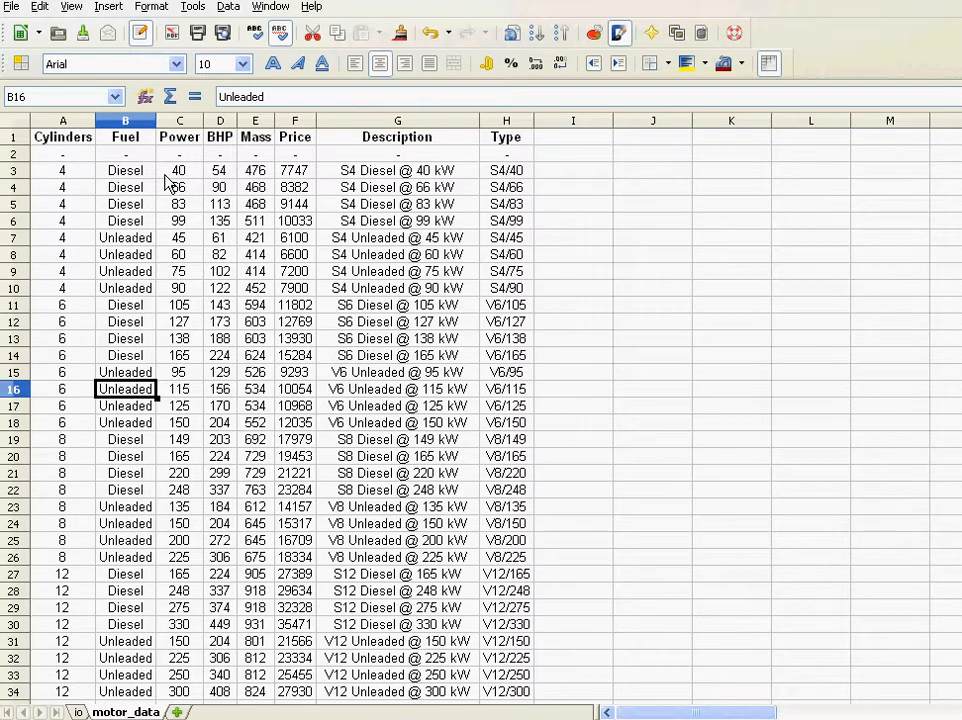
# - Insert a new column A headed lookup_key before the table and make the whole column bold
pyautogui.click(62, 120)
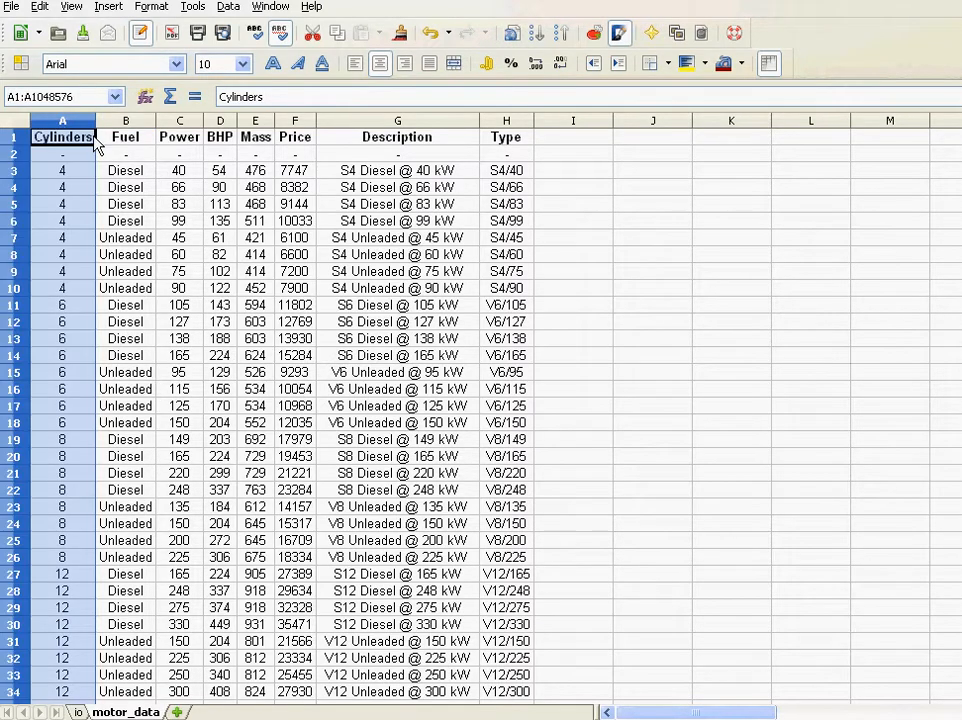
pyautogui.click(108, 6)
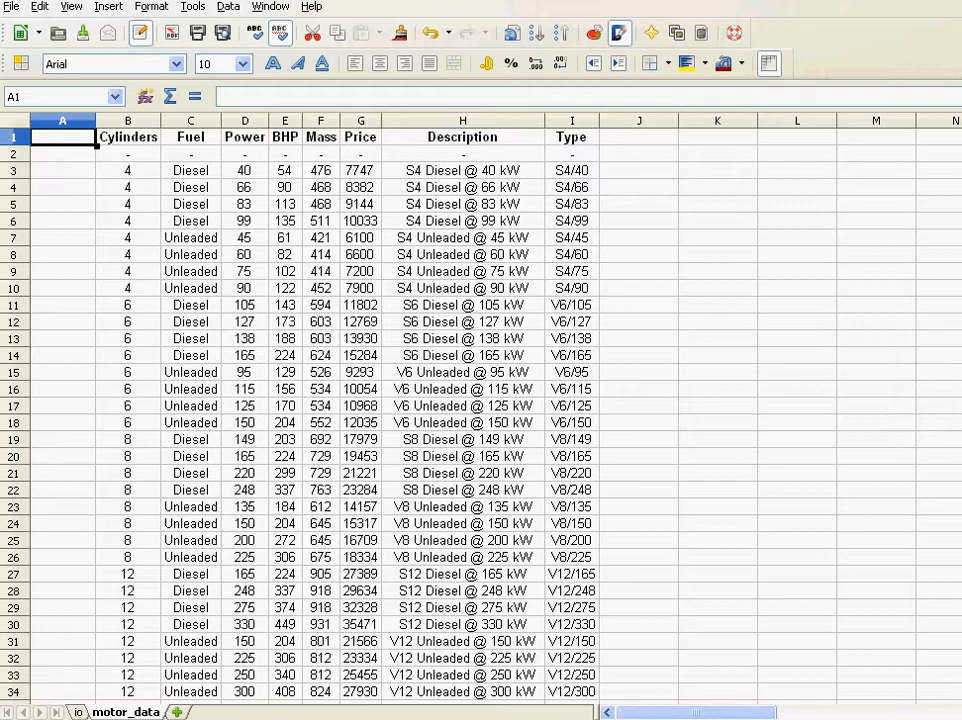
pyautogui.write('lookup_ke')
pyautogui.click(62, 154)
pyautogui.write('-')
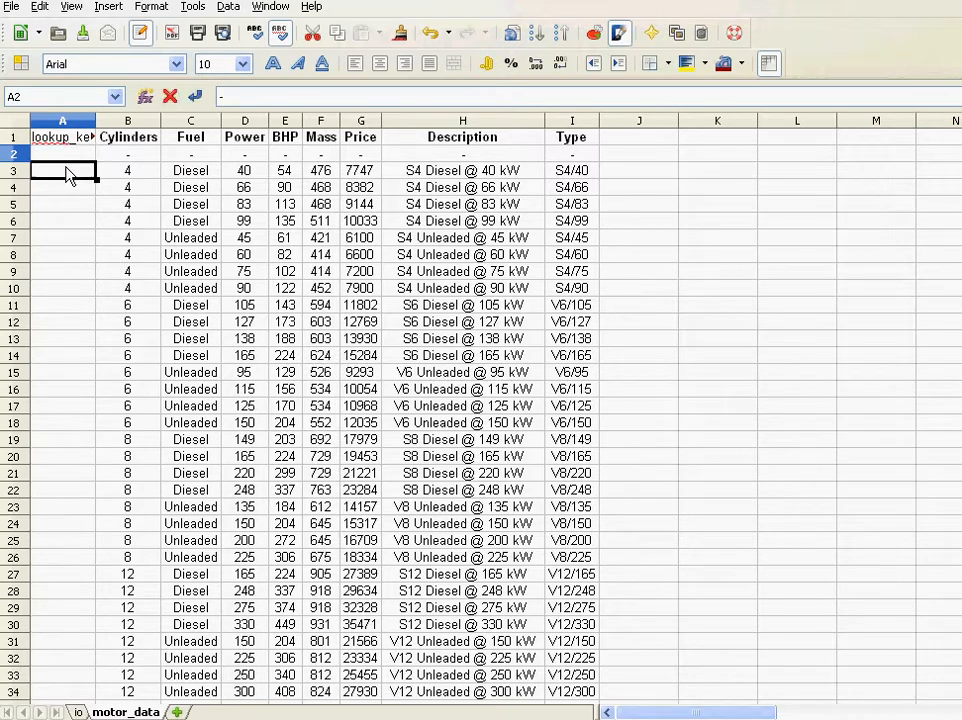
pyautogui.click(62, 170)
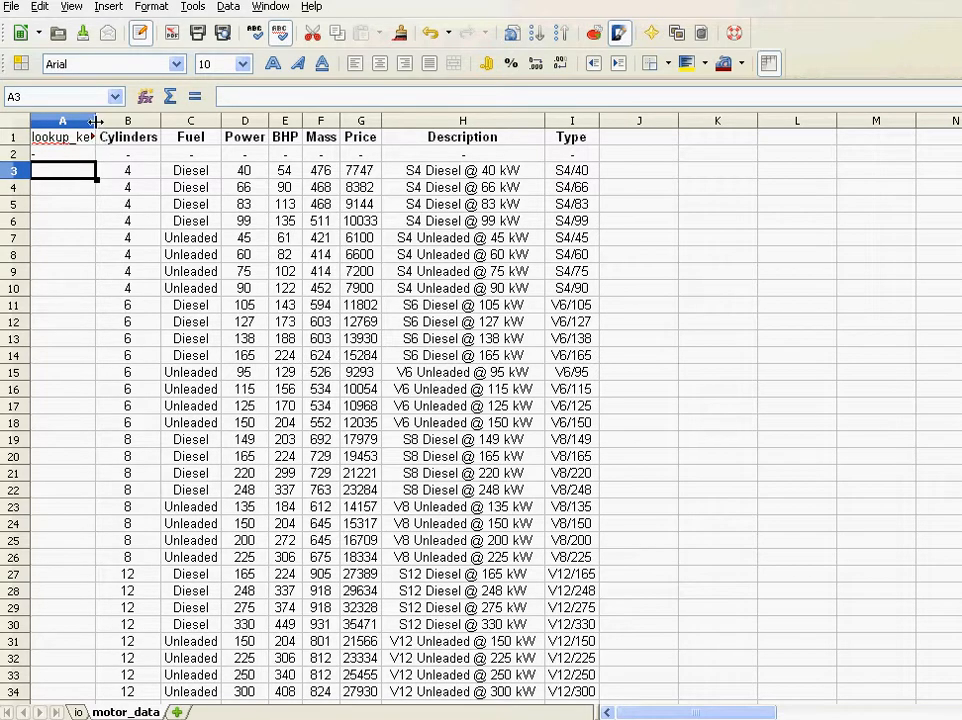
pyautogui.click(68, 120)
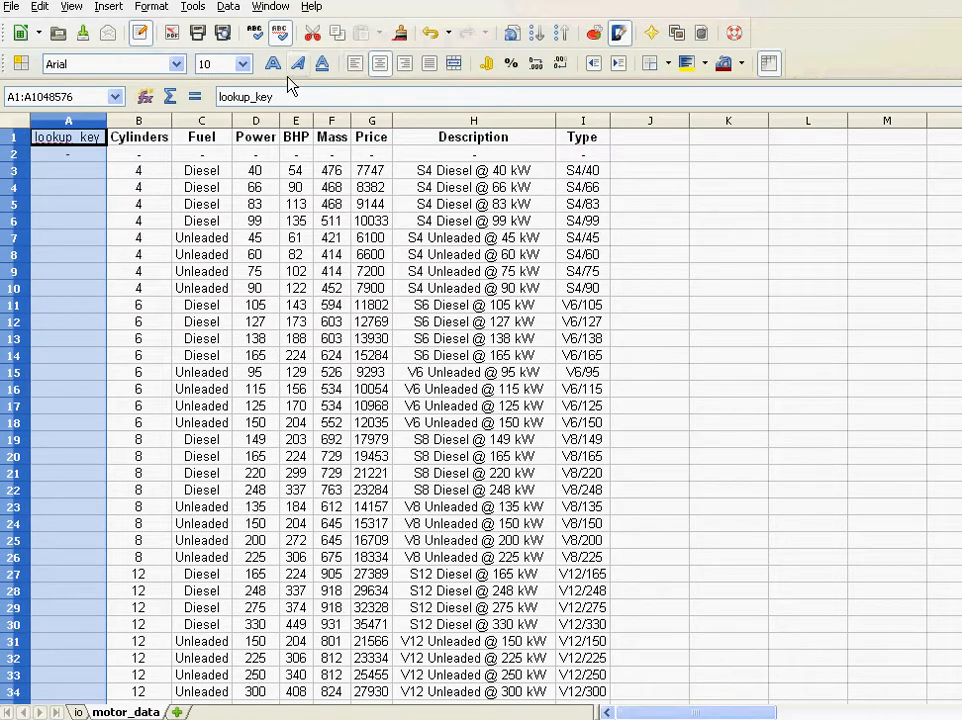
pyautogui.click(68, 136)
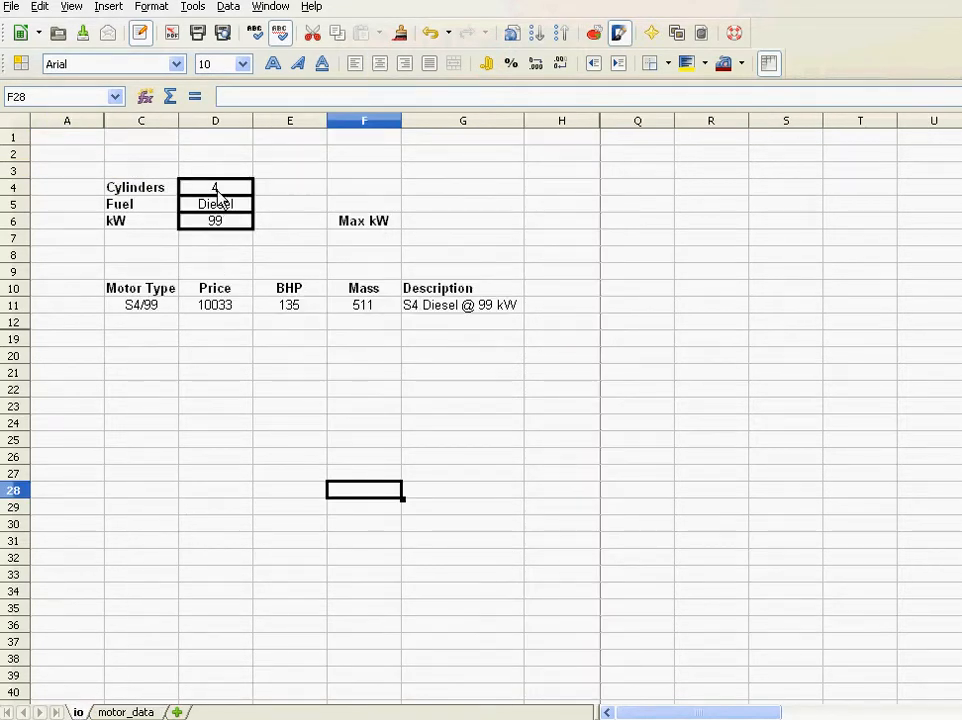
pyautogui.moveTo(220, 236)
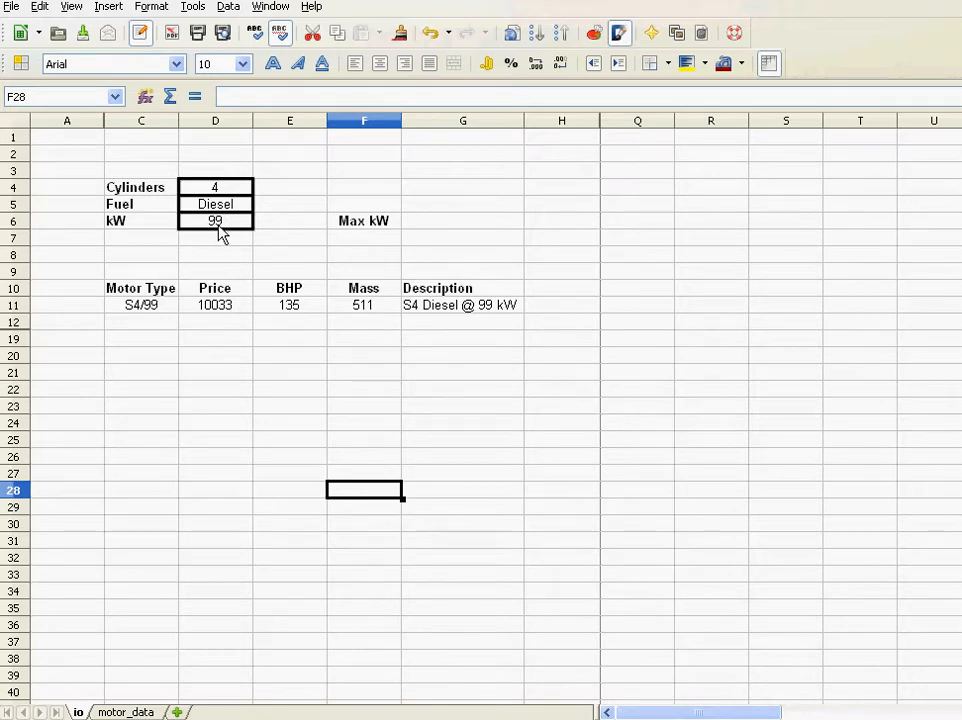
# - Switch back to the motor_data sheet from the io sheet
pyautogui.click(124, 712)
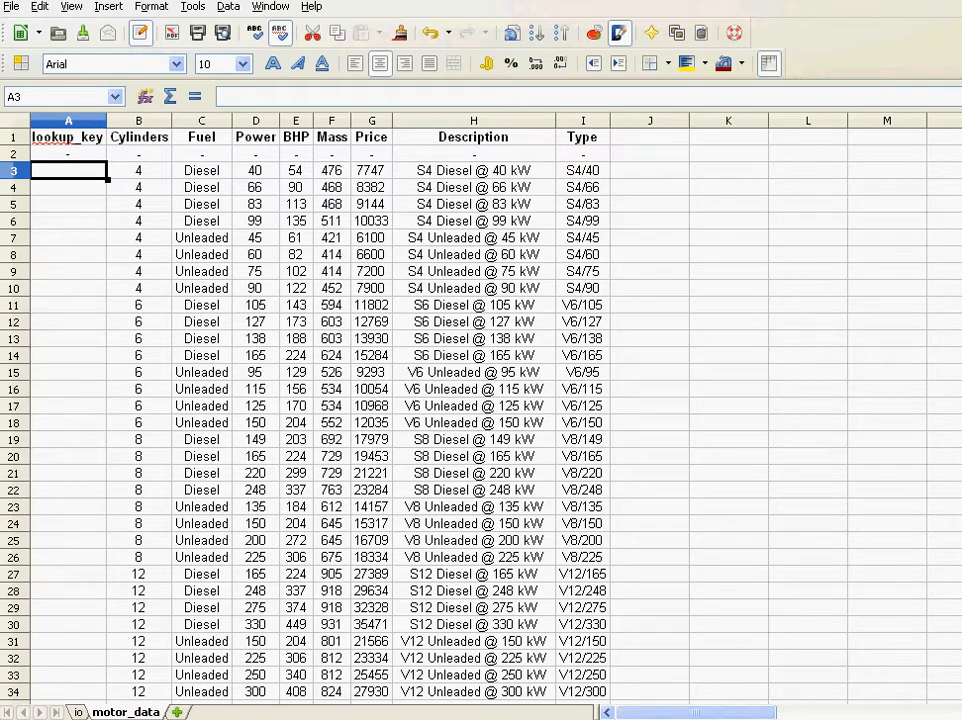
# - Enter =B3&C3&D3 in A3 so it shows 4Diesel40, then reselect A3 to review it
pyautogui.write('=')
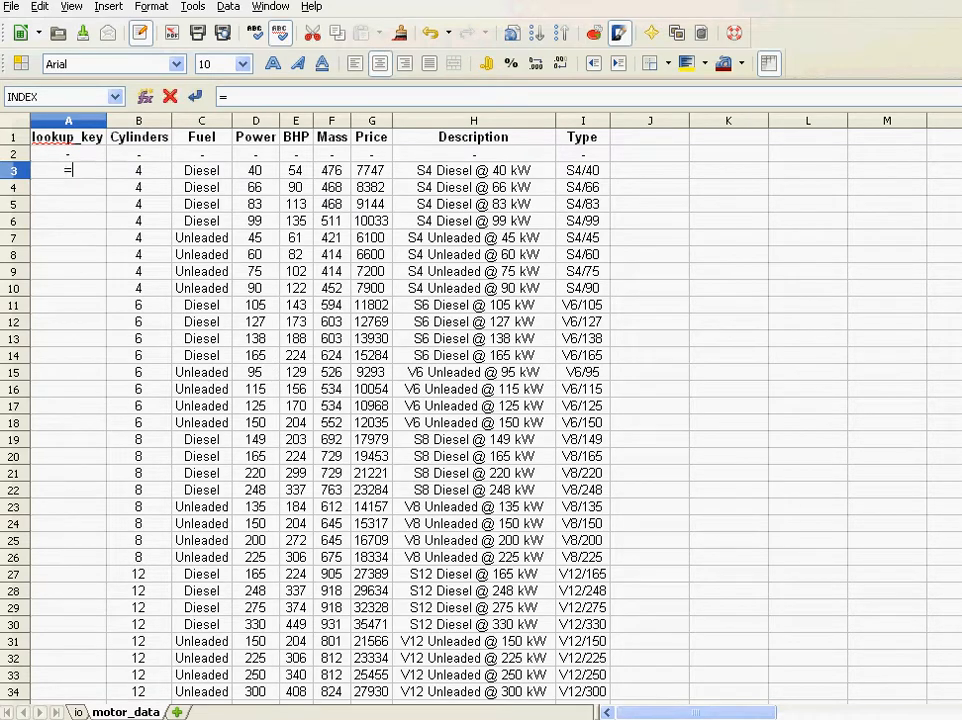
pyautogui.click(138, 168)
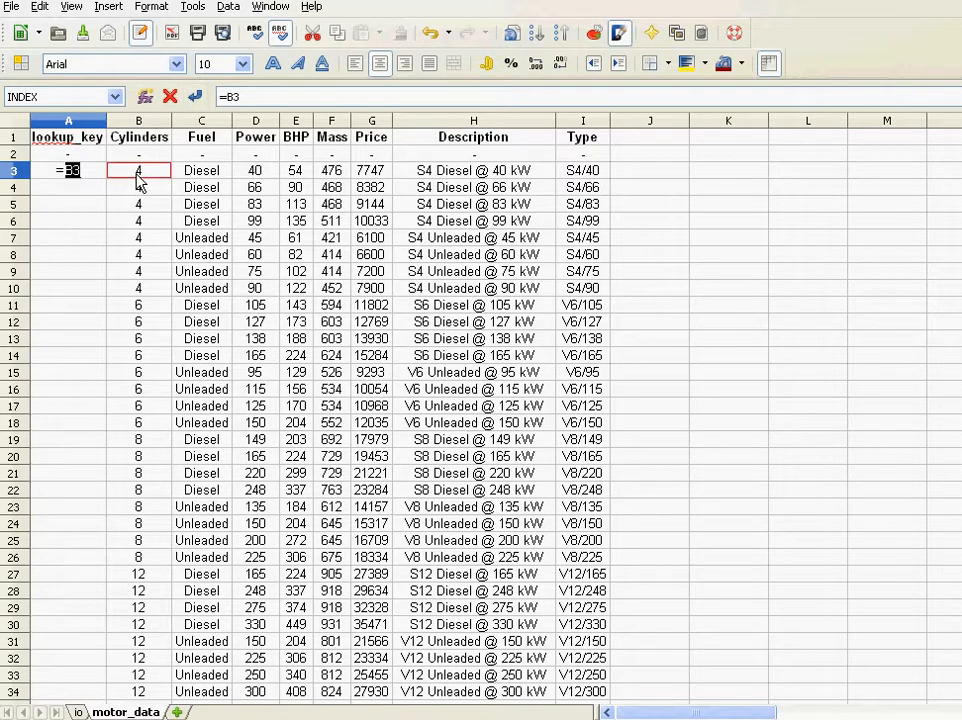
pyautogui.write('&')
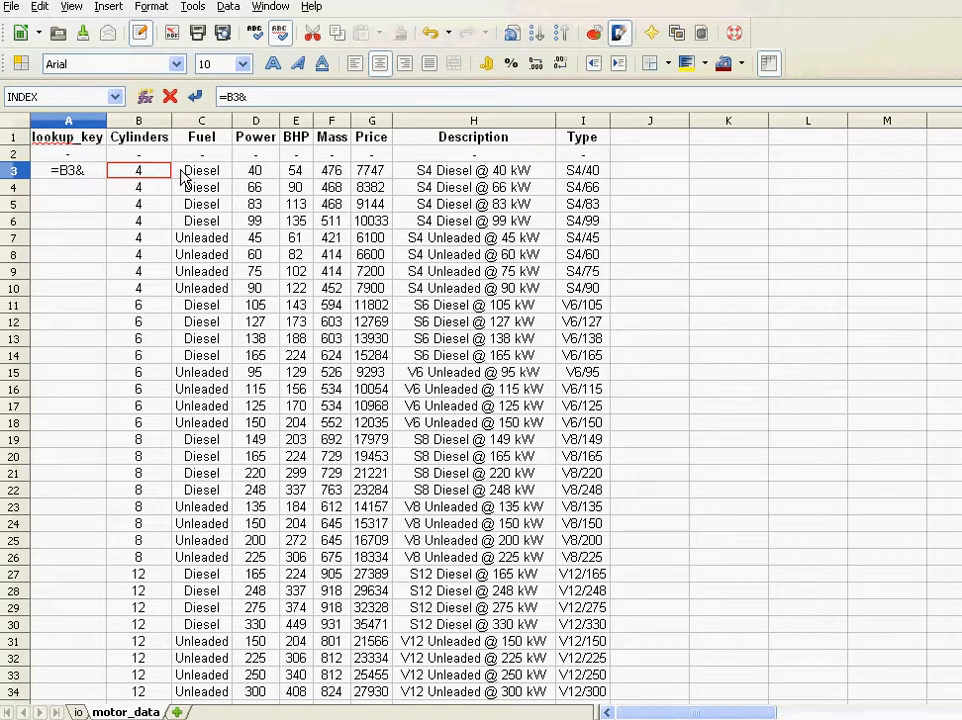
pyautogui.click(200, 170)
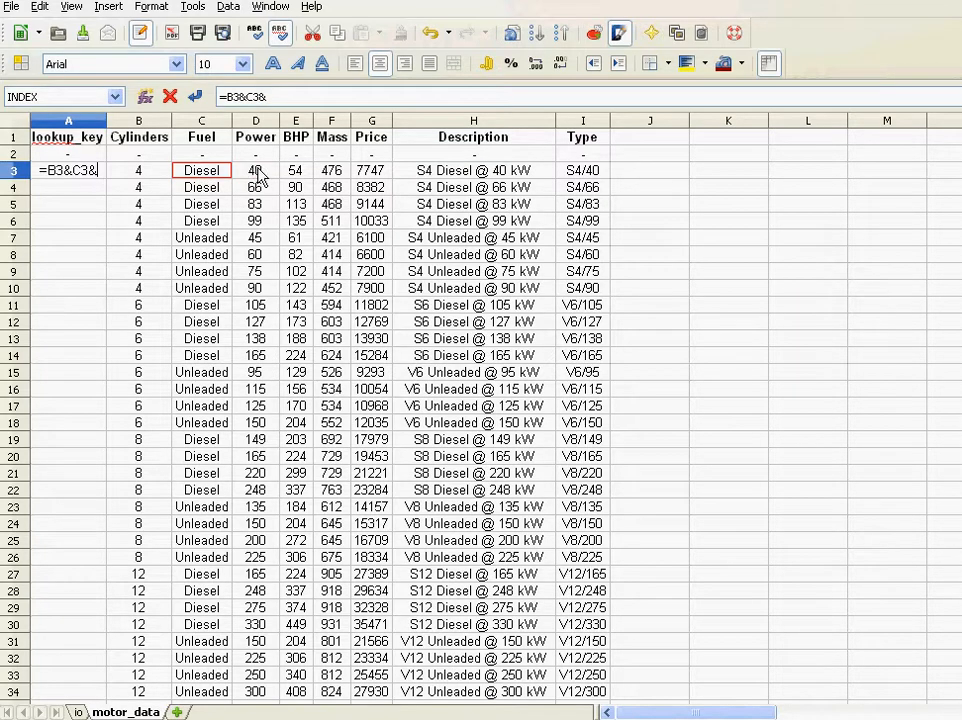
pyautogui.press('Return')
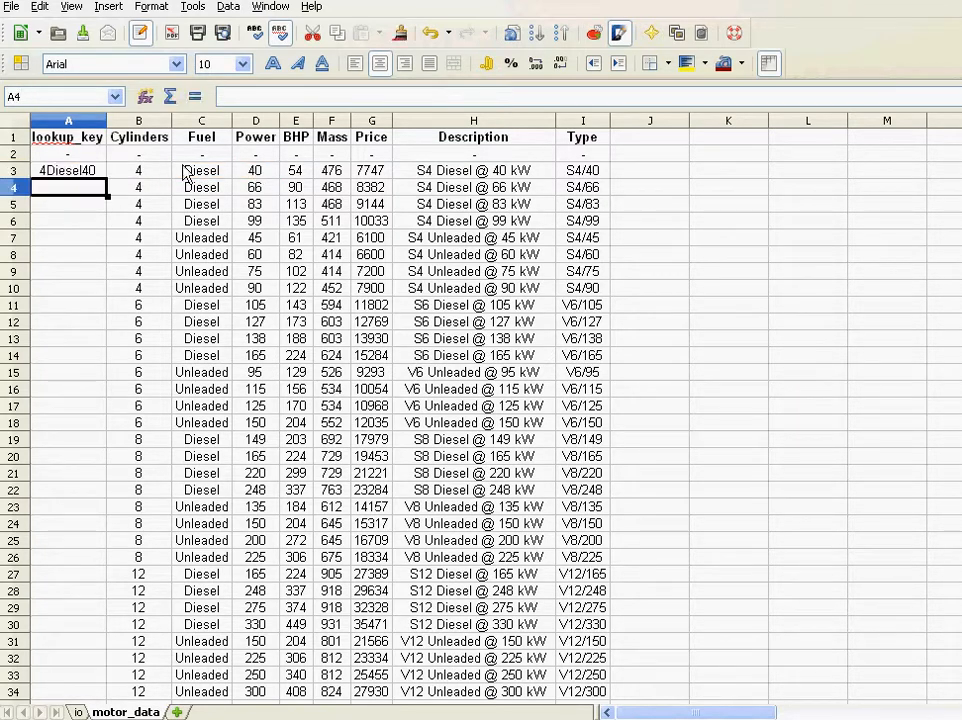
pyautogui.click(68, 170)
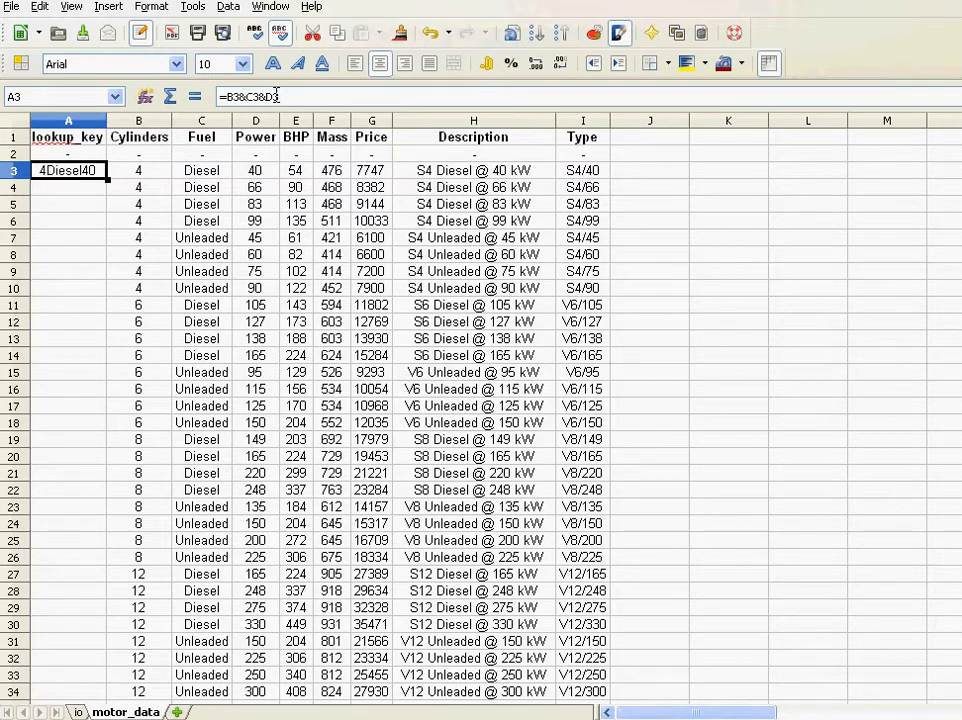
# - Rewrite A3 as =B3&"-"&C3&"-"&D3, joining the values with hyphens, not yet confirmed
pyautogui.doubleClick(68, 170)
pyautogui.write('=')
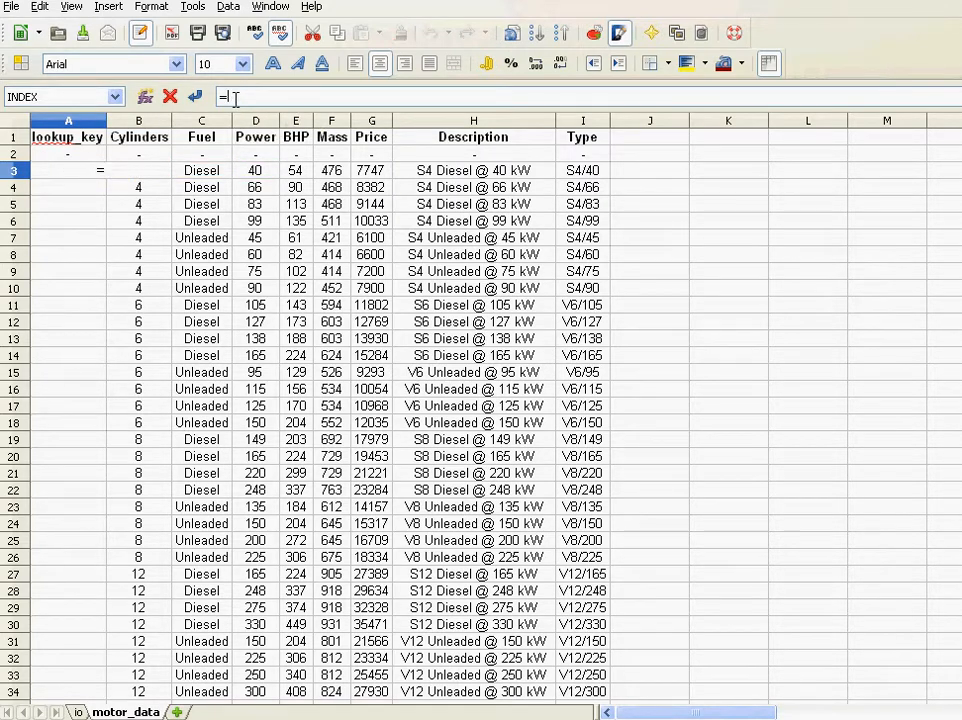
pyautogui.press('Escape')
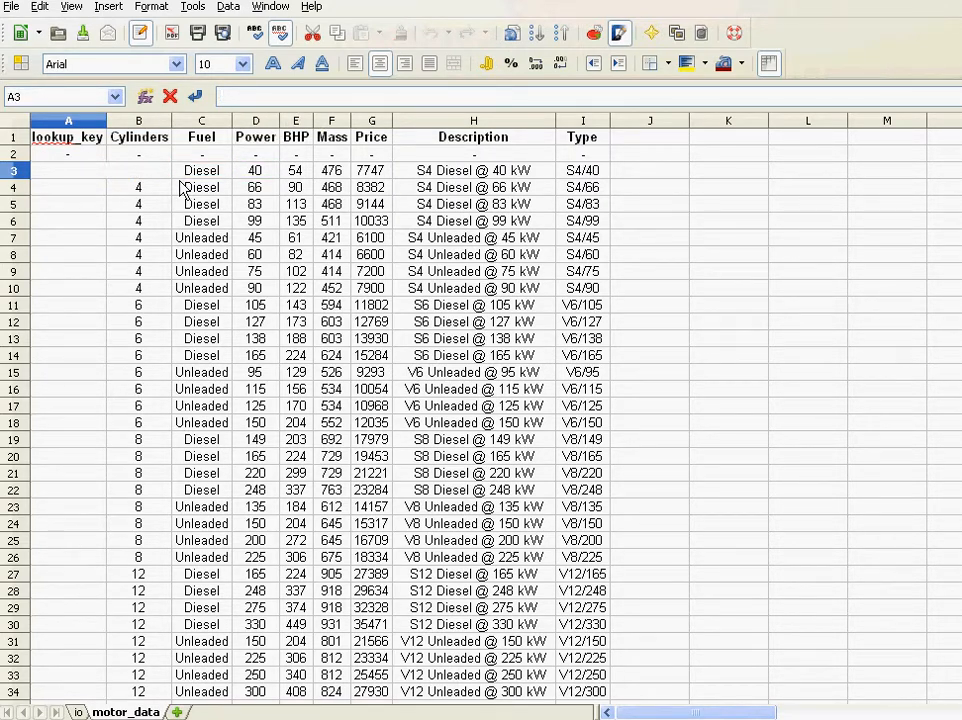
pyautogui.write('=B3')
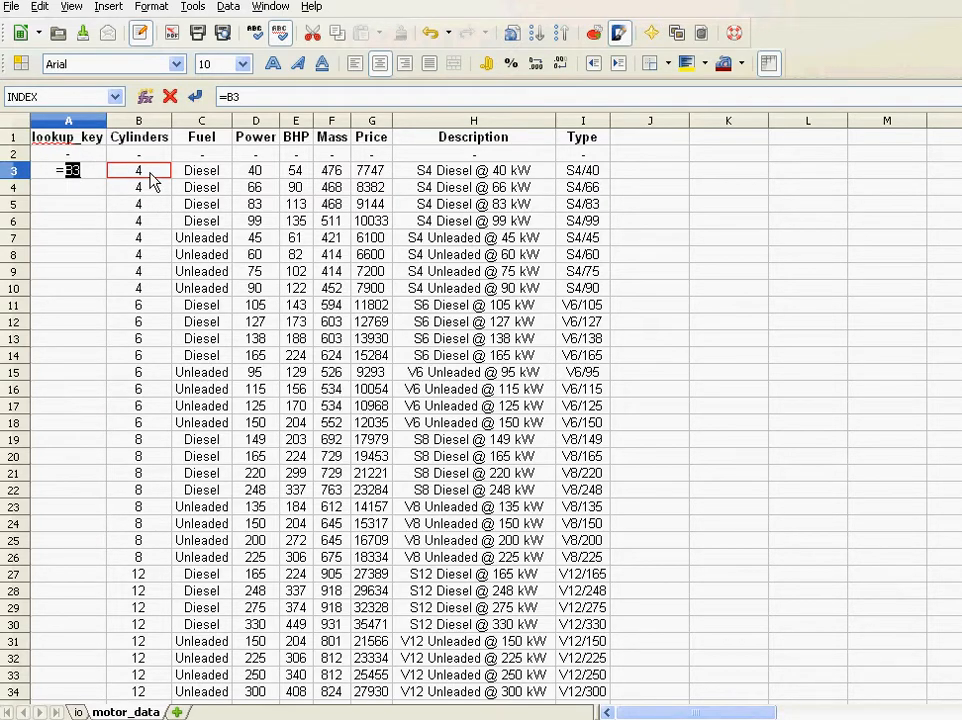
pyautogui.write('&"')
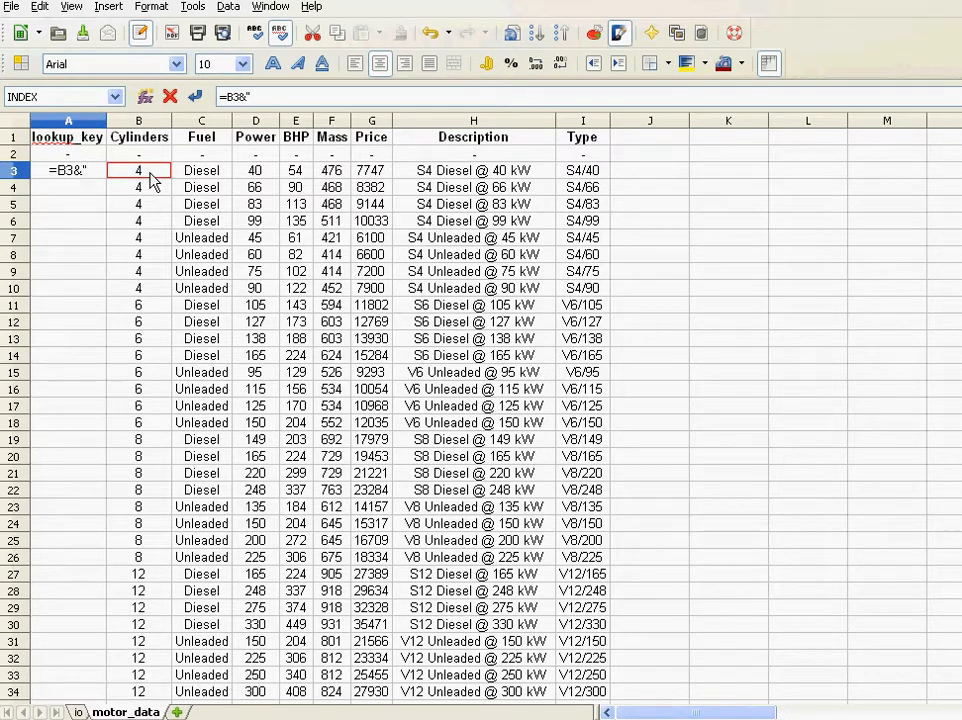
pyautogui.write('"-"')
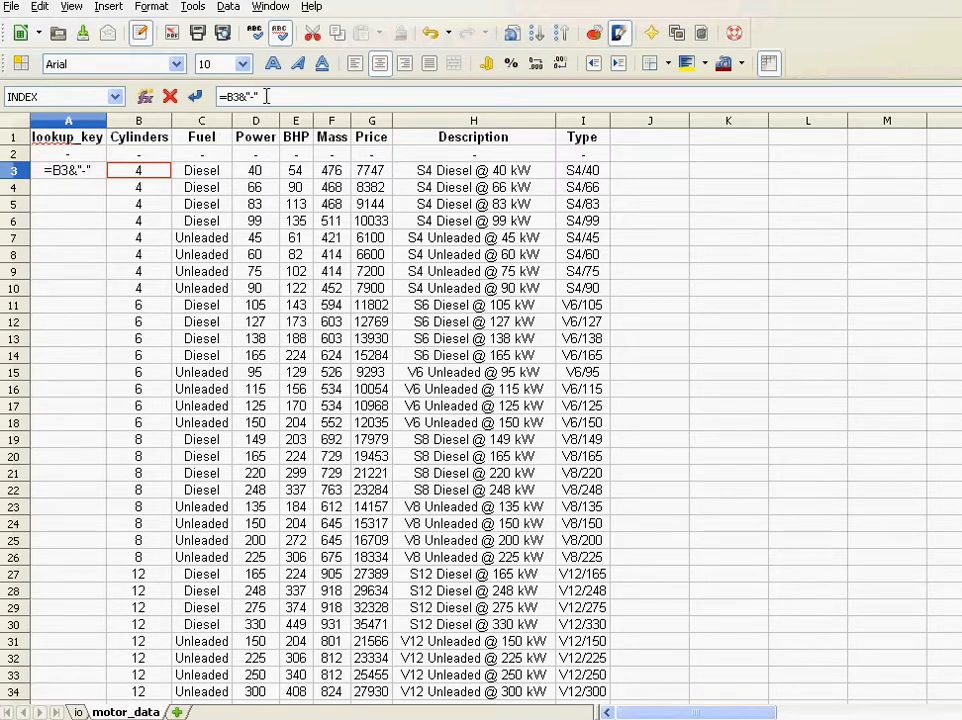
pyautogui.write('&')
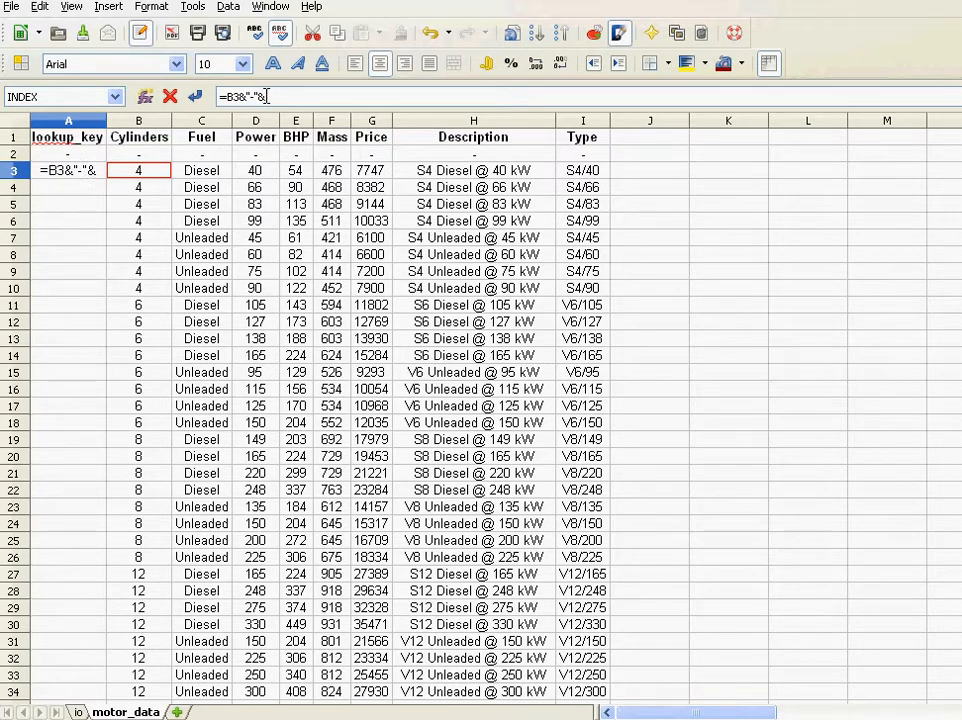
pyautogui.click(200, 170)
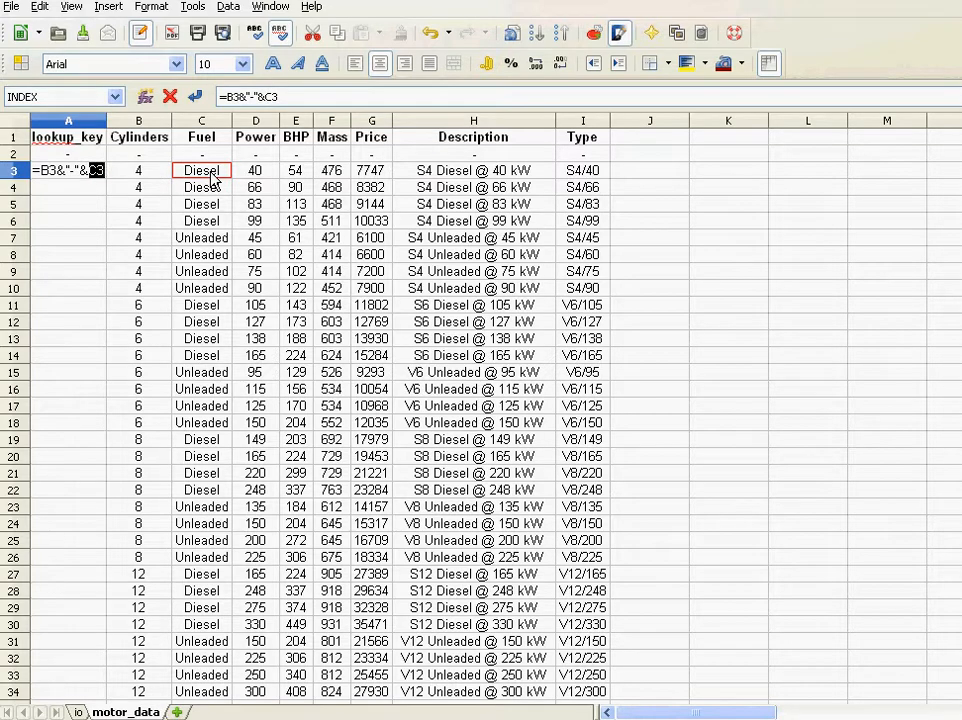
pyautogui.write('&"-"&')
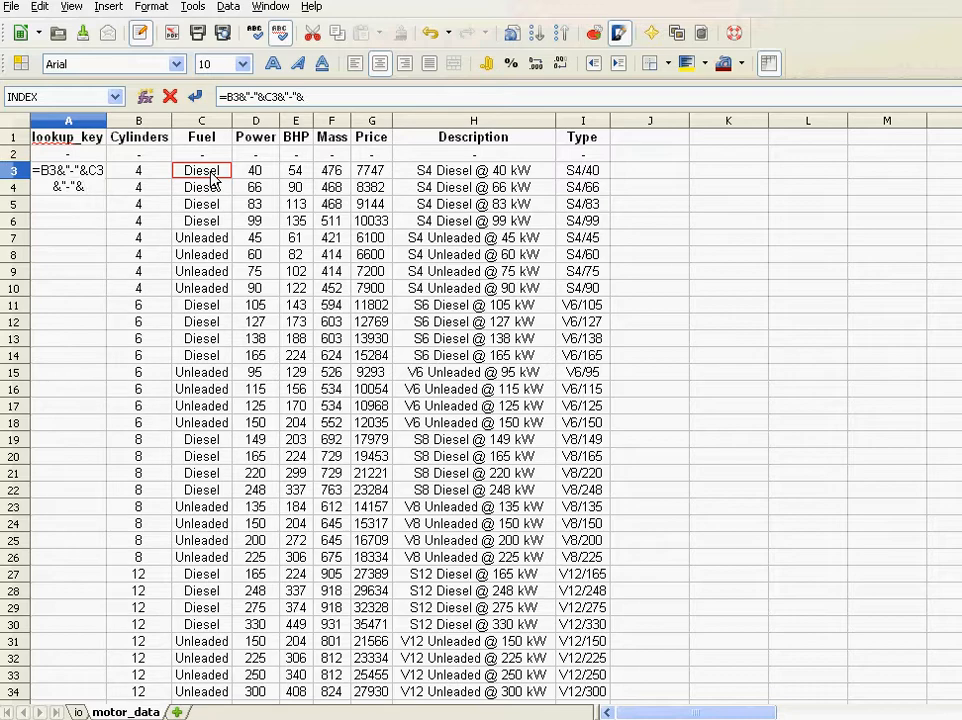
pyautogui.click(256, 170)
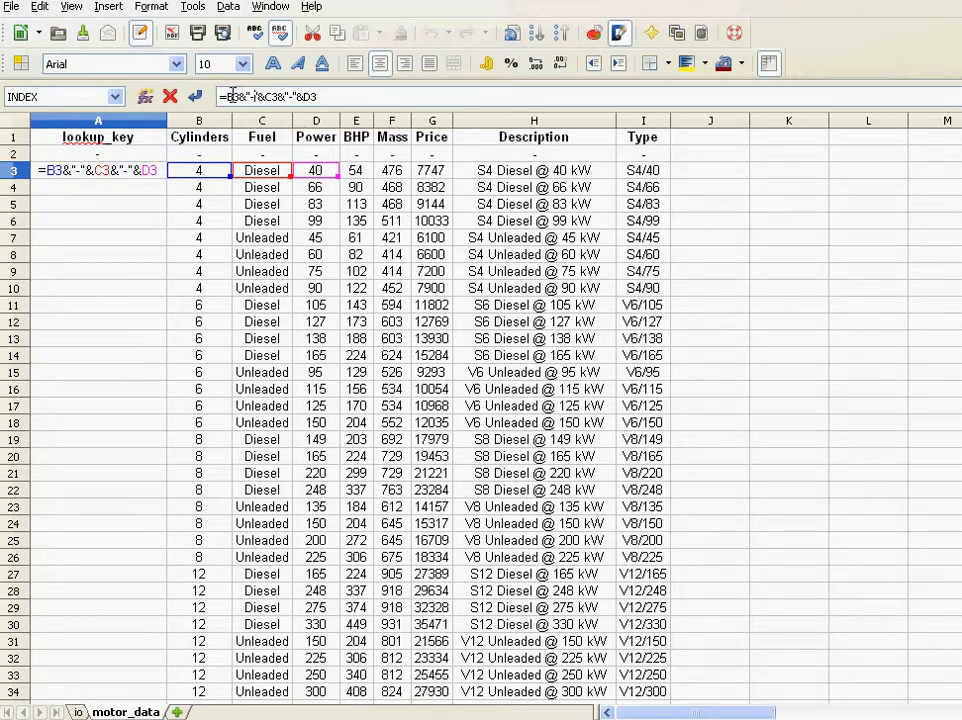
pyautogui.moveTo(262, 96)
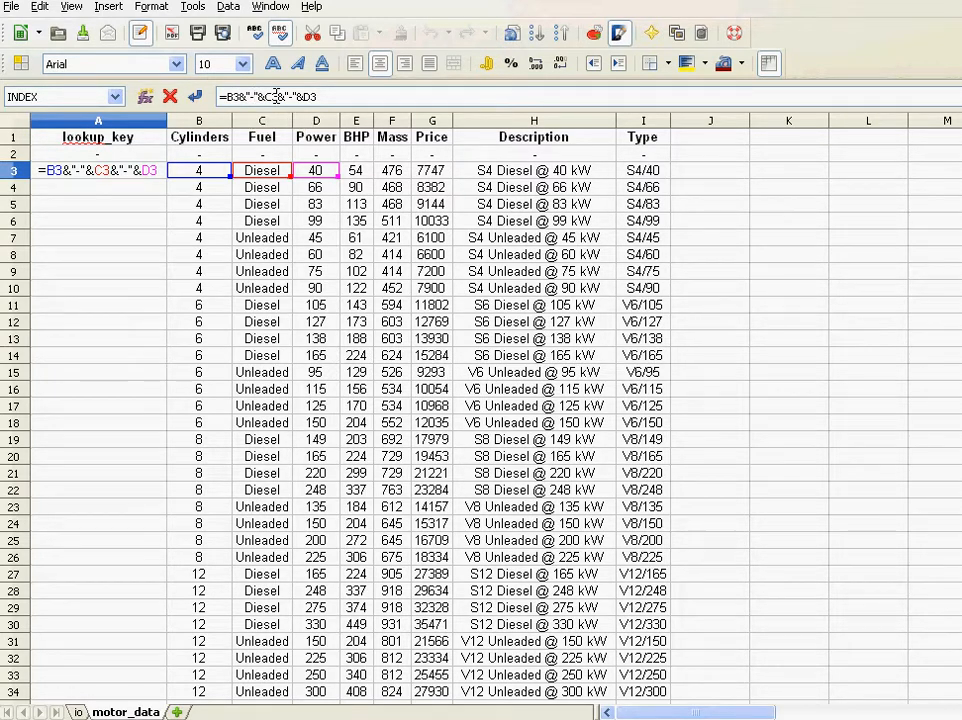
# - Confirm the hyphenated formula and fill it from A3 down to A34, giving keys like 4-Diesel-40
pyautogui.press('Return')
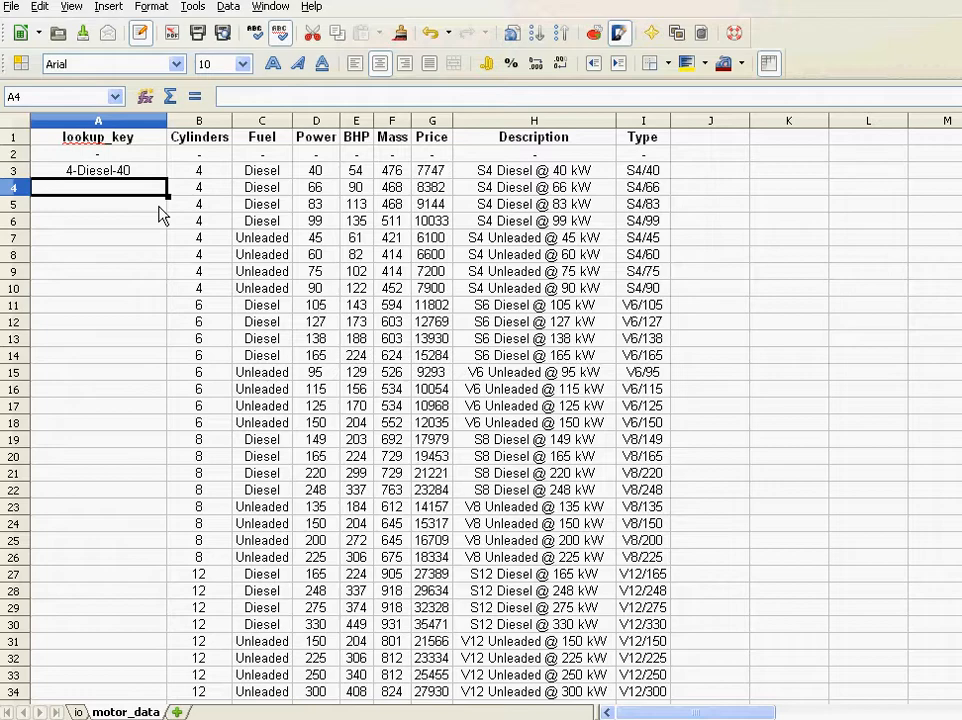
pyautogui.click(96, 170)
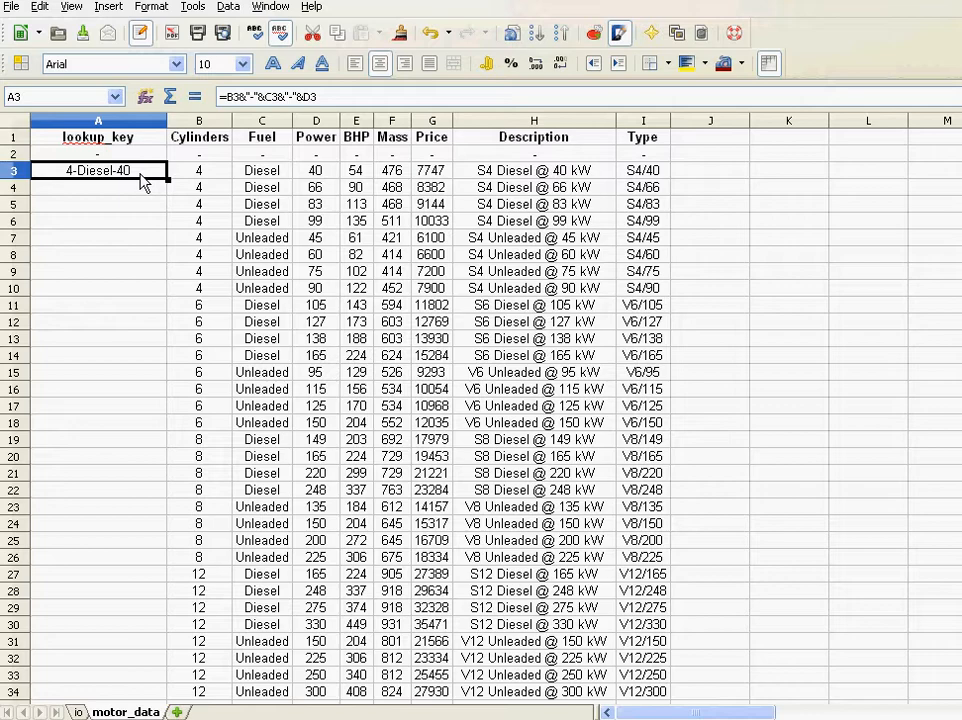
pyautogui.moveTo(108, 192)
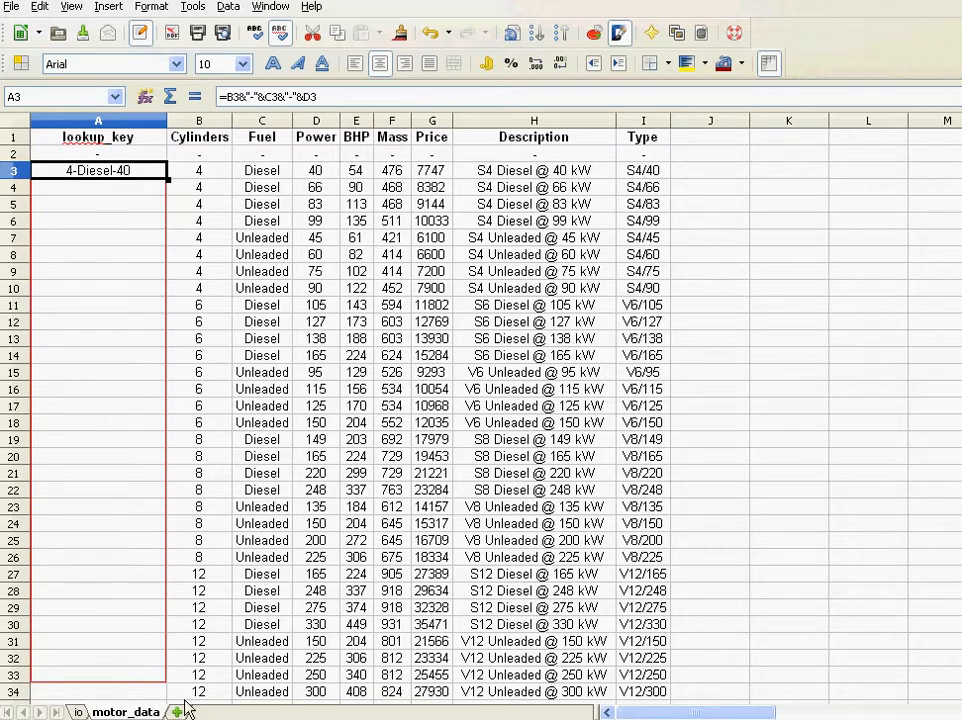
pyautogui.moveTo(96, 170); pyautogui.dragTo(96, 692)
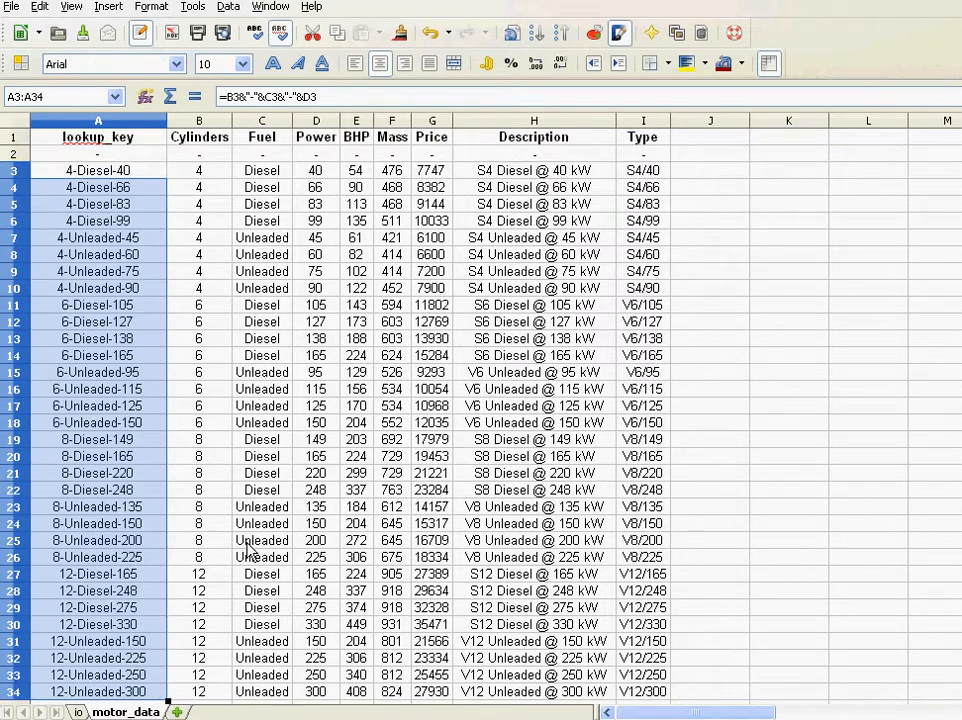
pyautogui.click(96, 372)
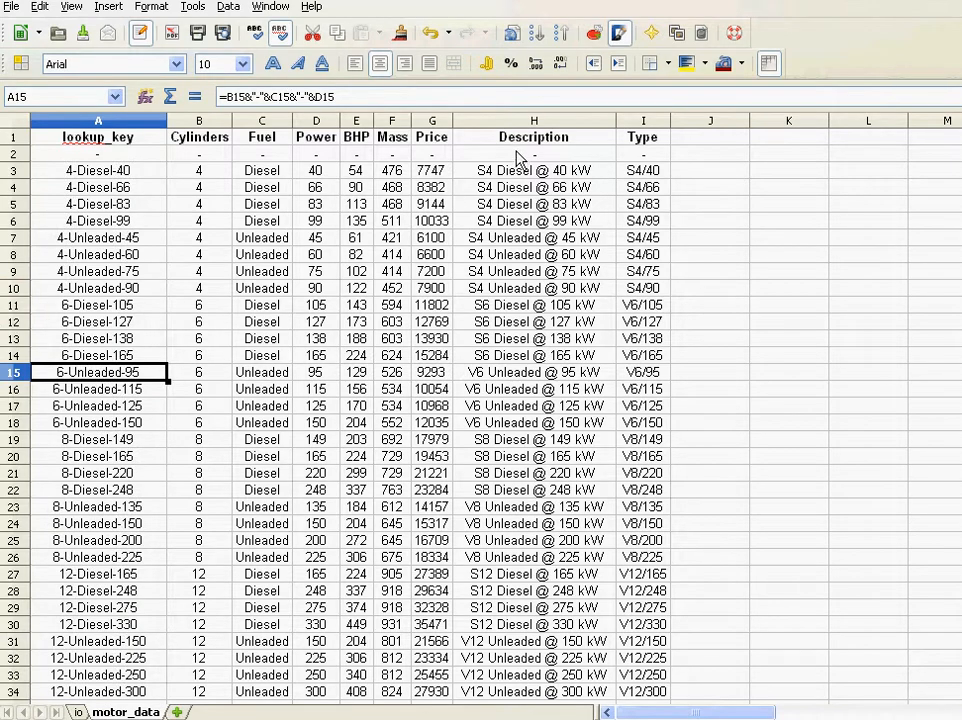
pyautogui.moveTo(318, 84)
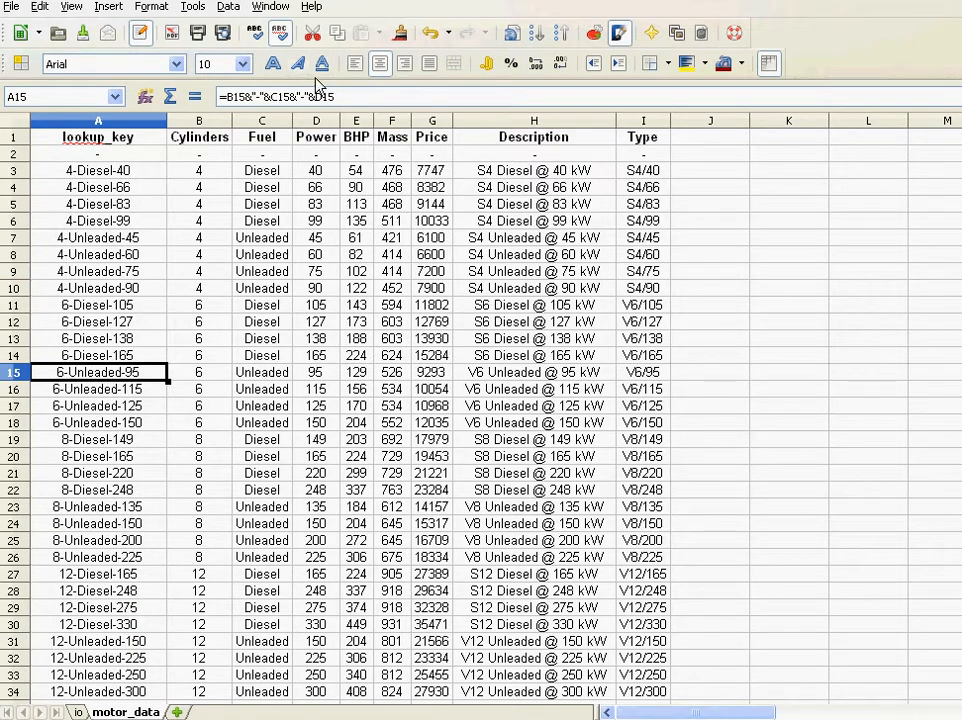
pyautogui.click(228, 6)
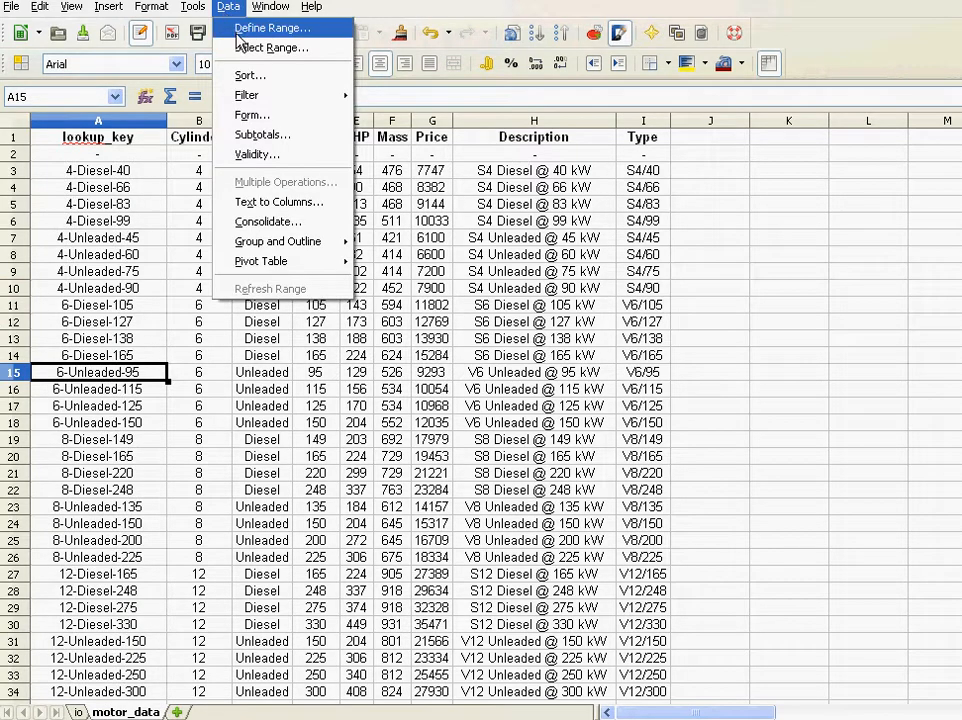
pyautogui.click(250, 76)
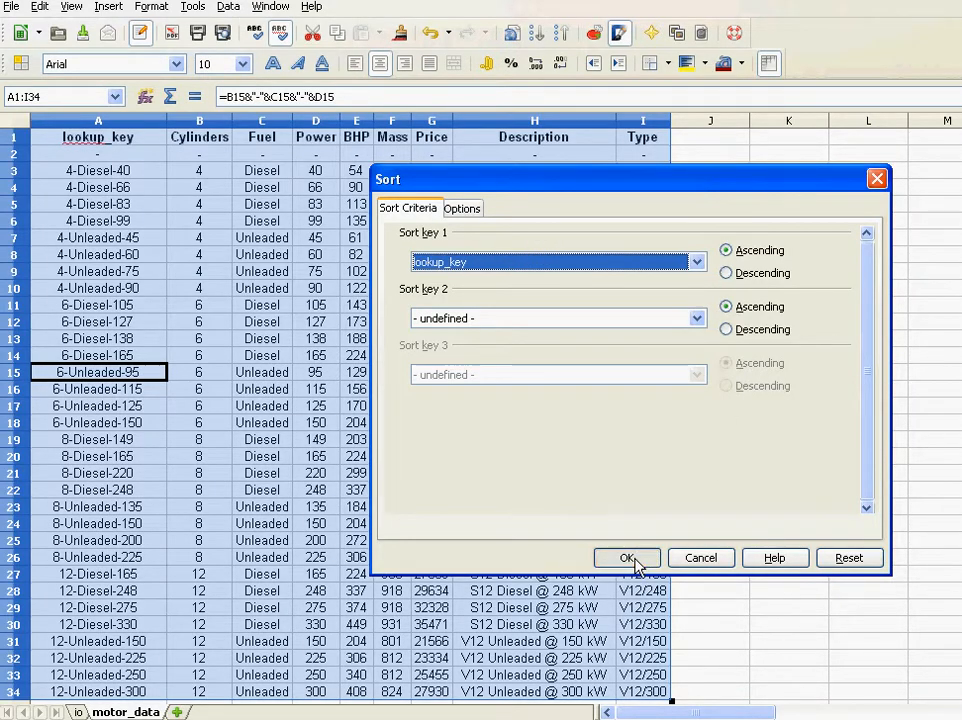
pyautogui.click(628, 558)
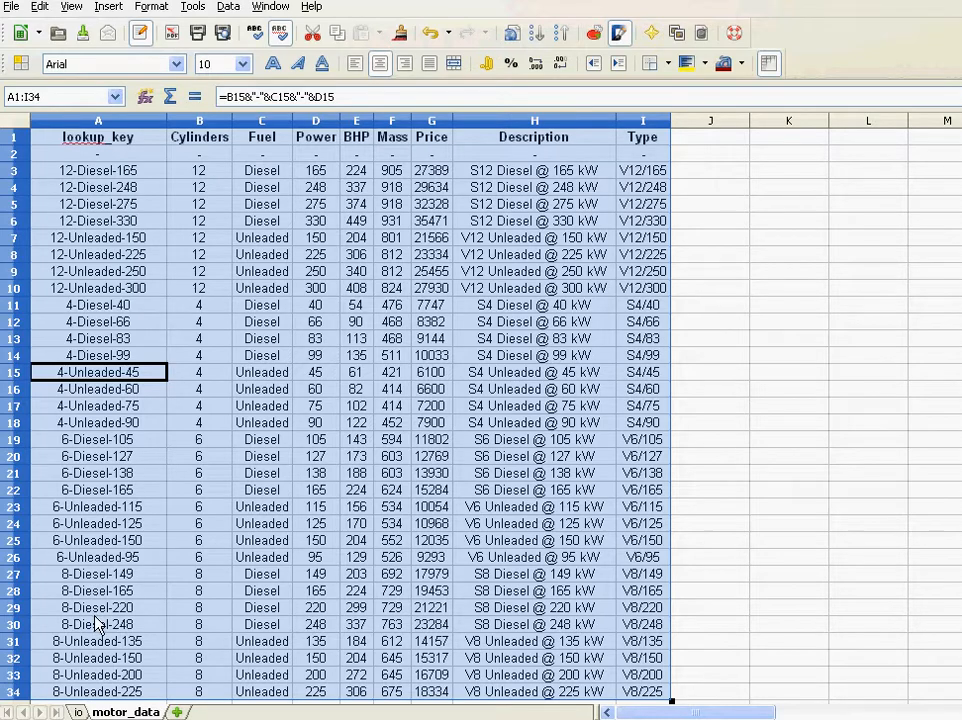
pyautogui.moveTo(82, 392)
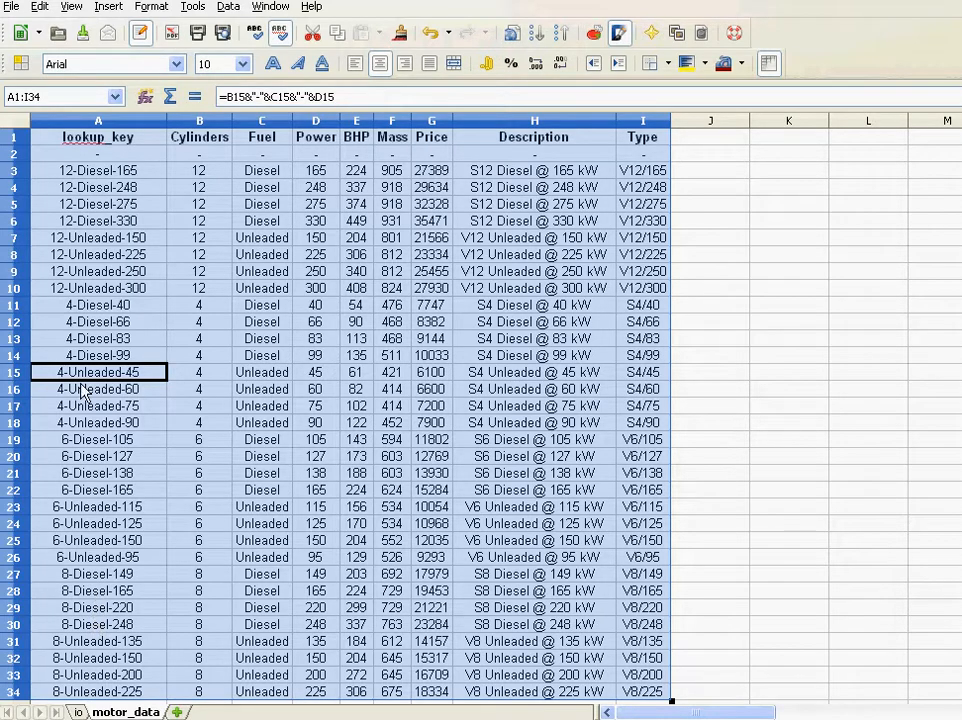
pyautogui.click(40, 6)
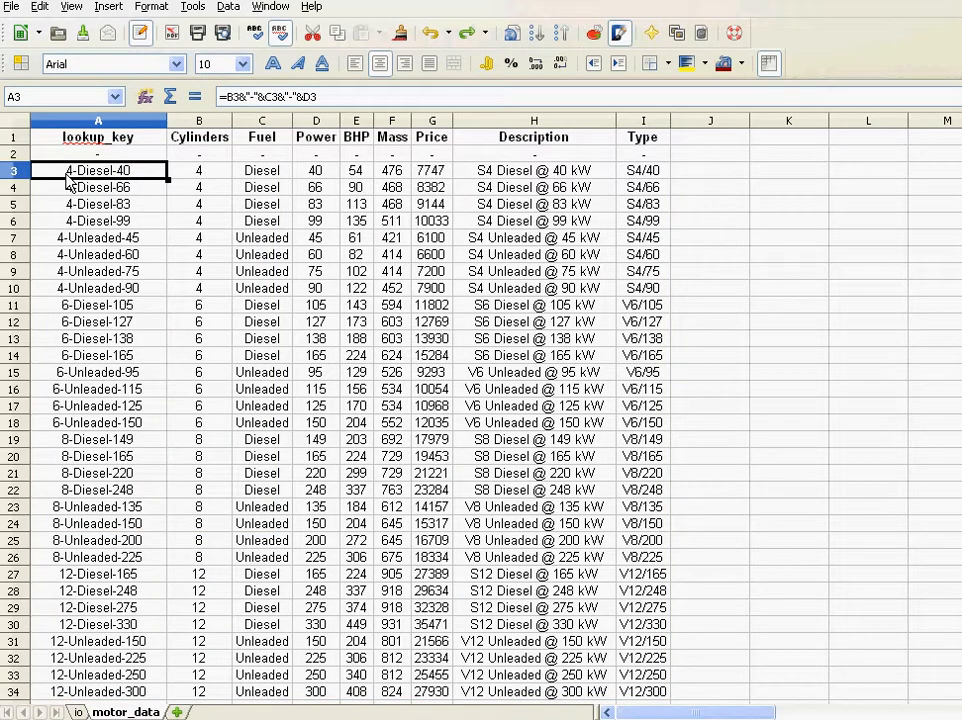
pyautogui.moveTo(124, 184)
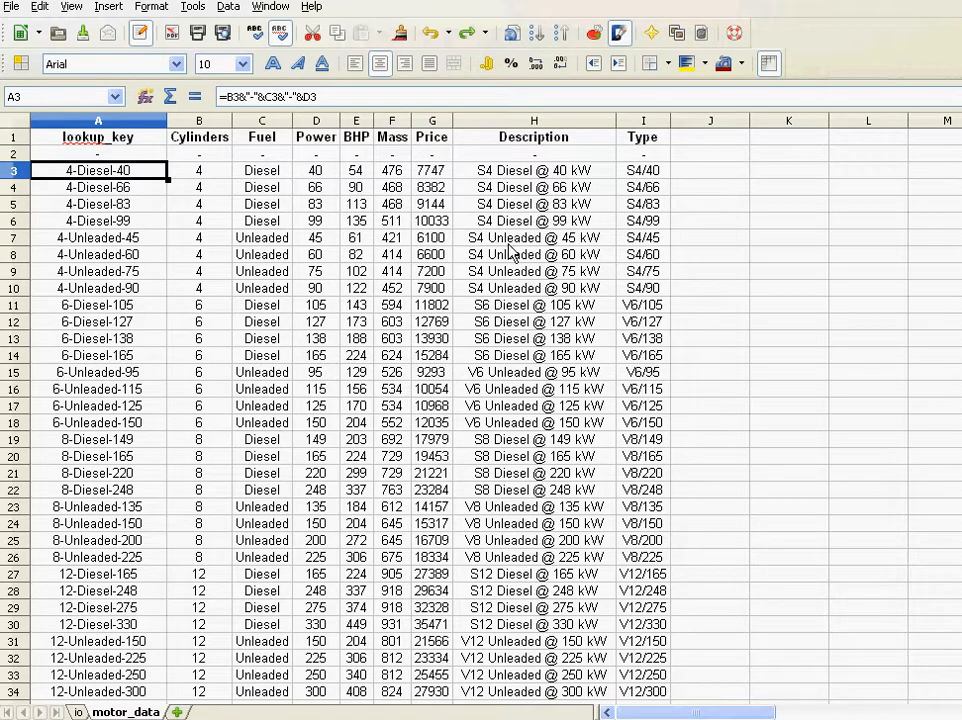
pyautogui.click(788, 204)
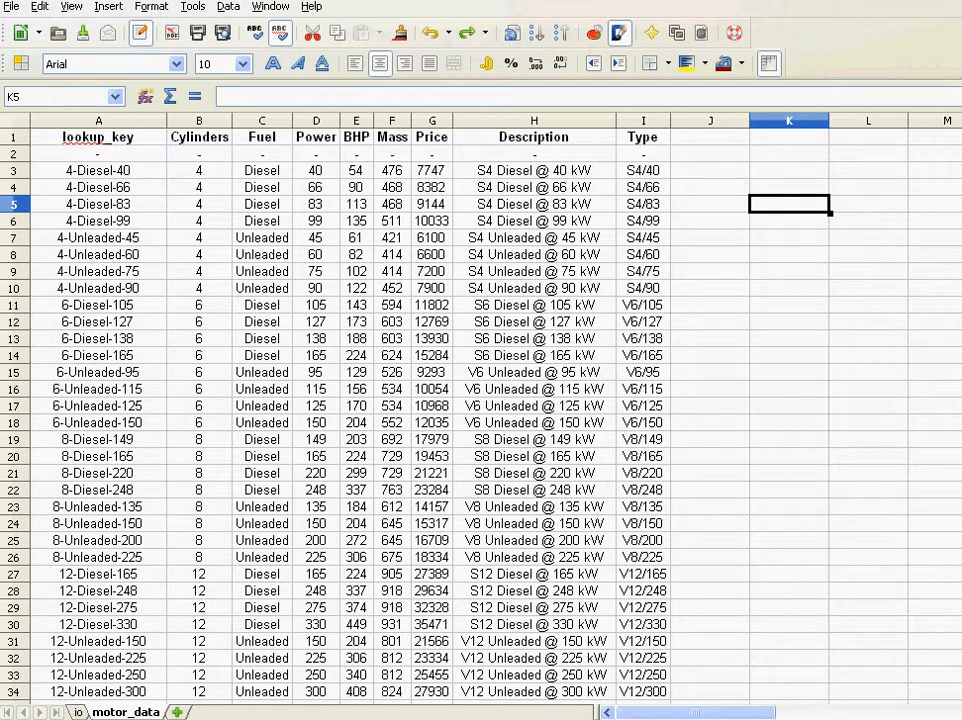
# - Enter a test formula =TEXT(D3;"0000") in K5 turning the power value 40 into 0040
pyautogui.write('=')
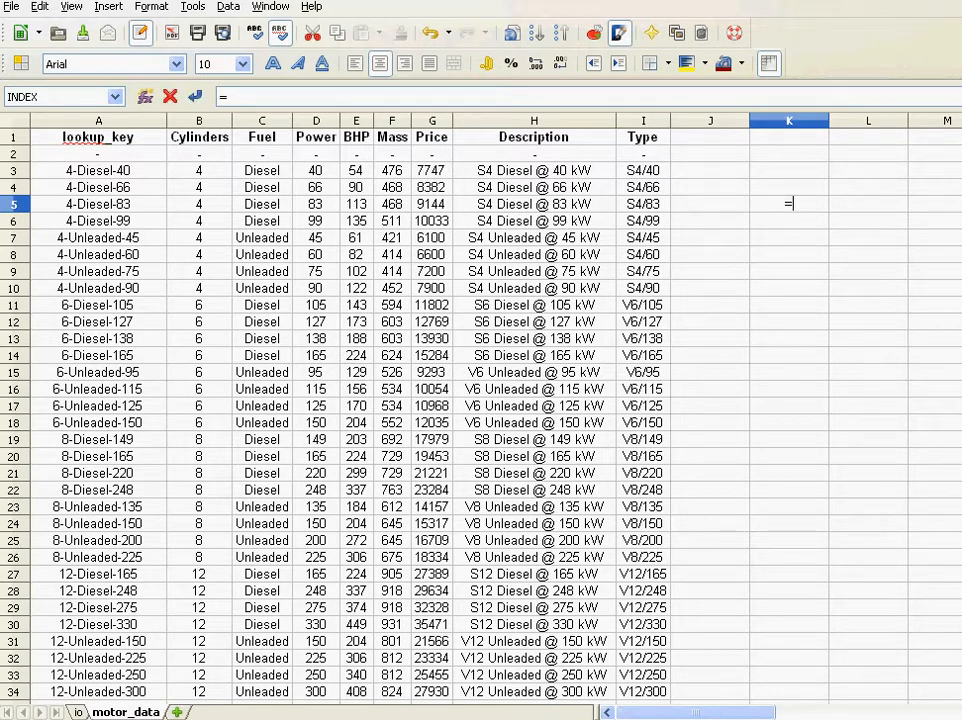
pyautogui.write('text(')
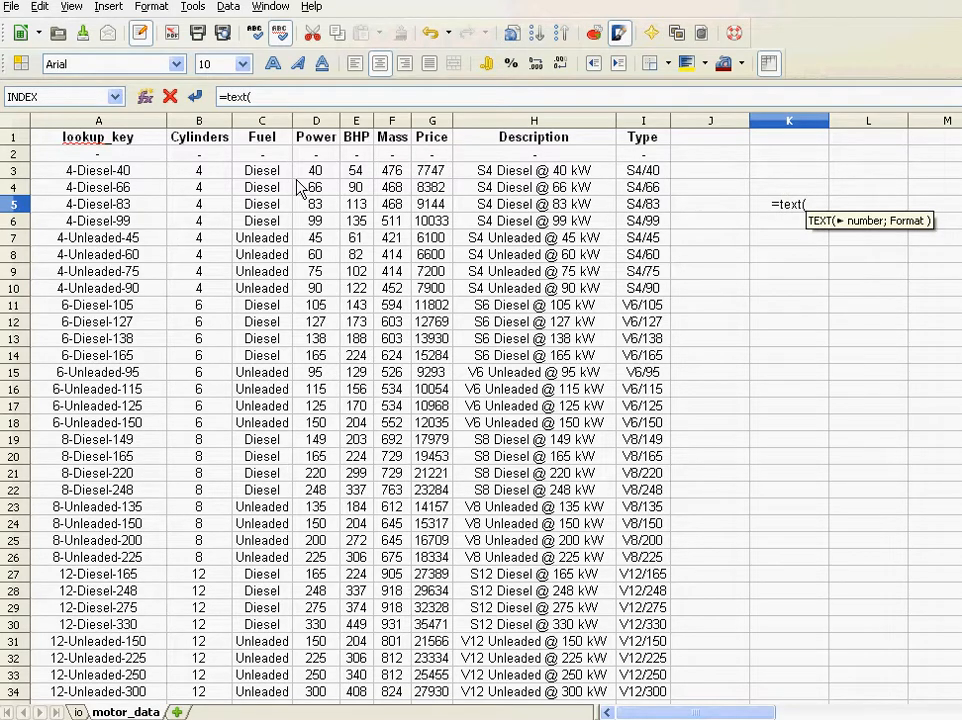
pyautogui.click(316, 170)
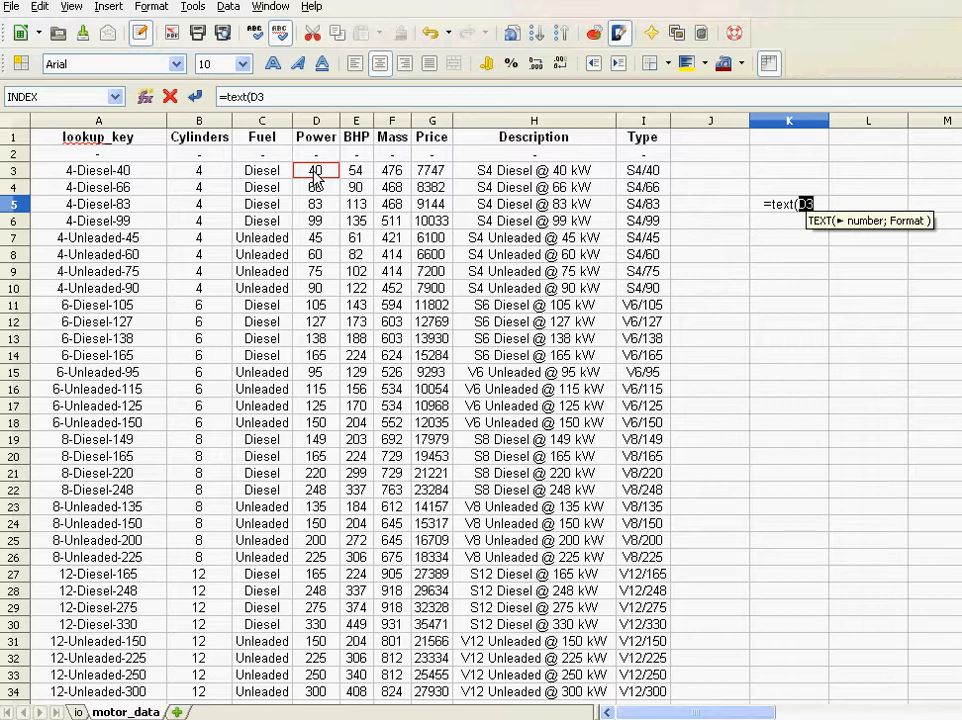
pyautogui.write(';')
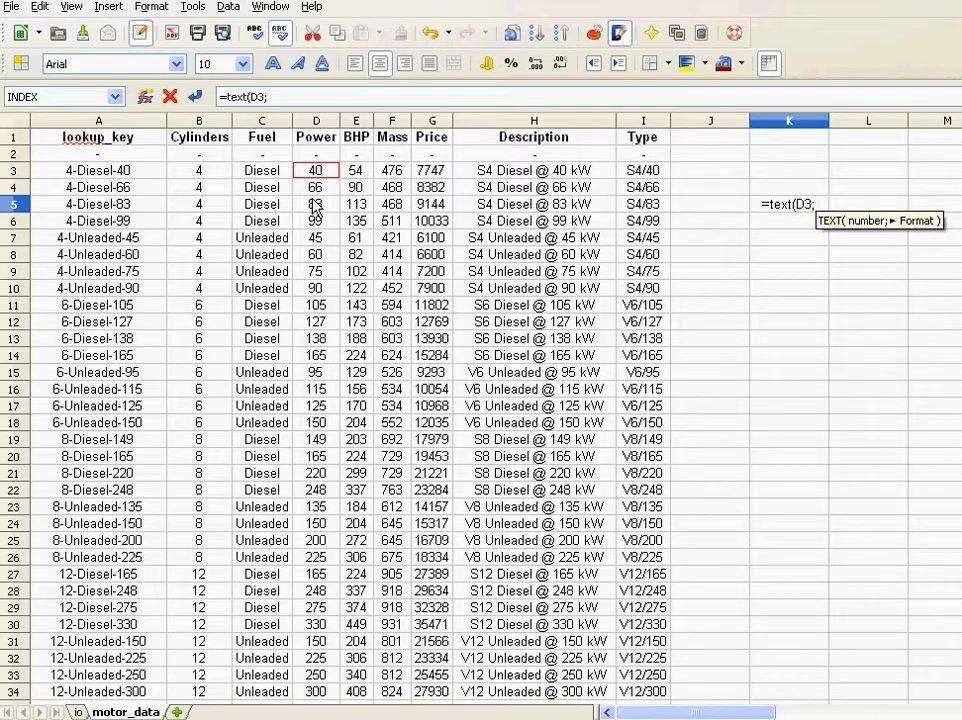
pyautogui.write('"')
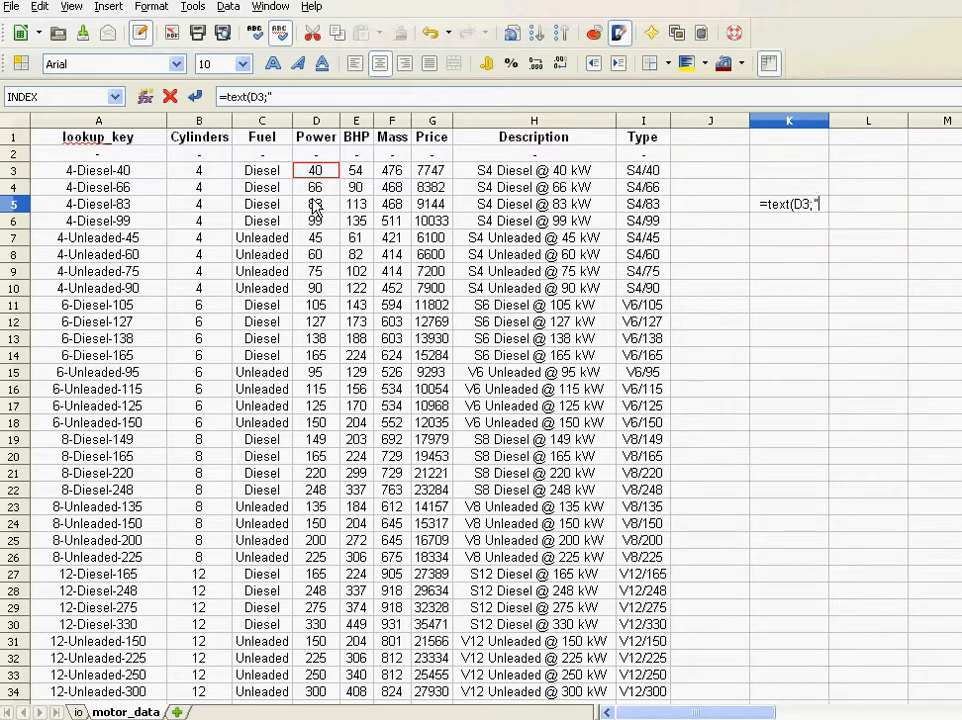
pyautogui.write('000")')
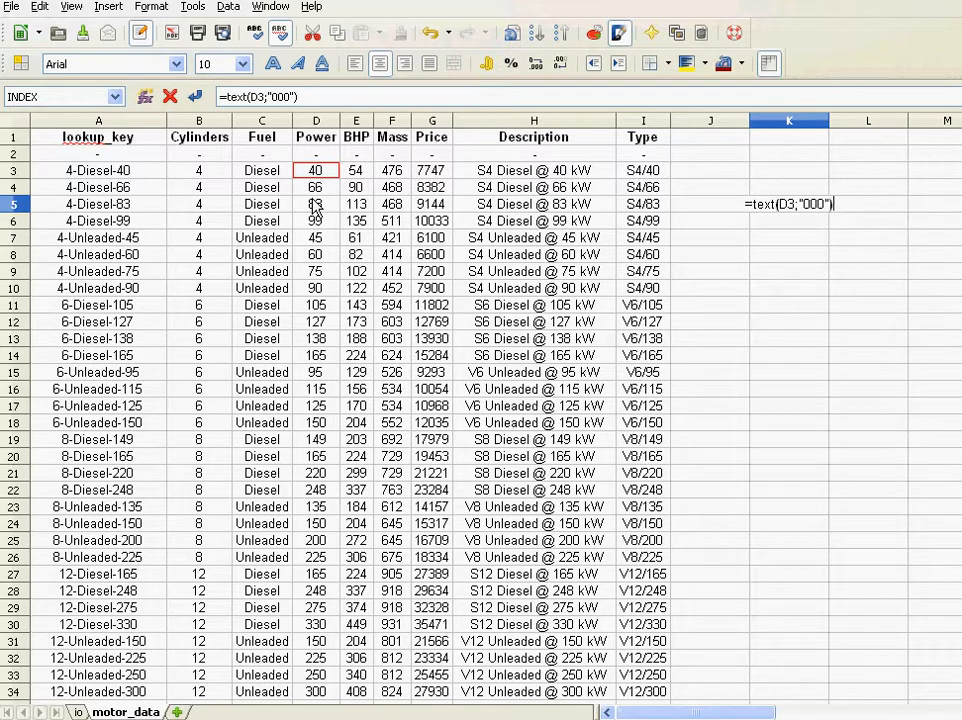
pyautogui.press('Return')
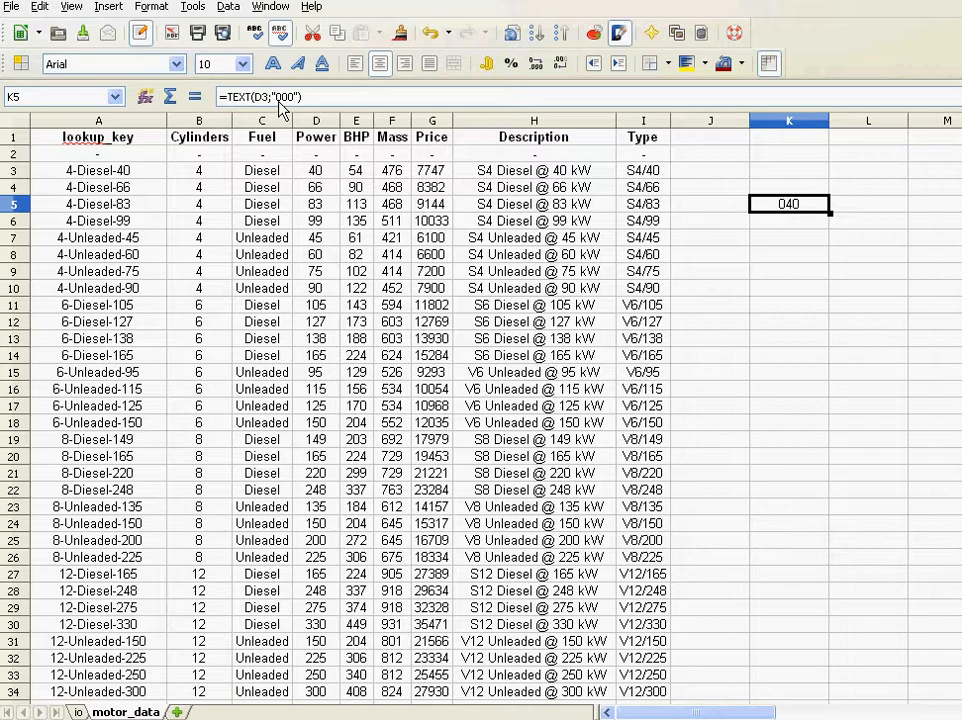
pyautogui.press('Return')
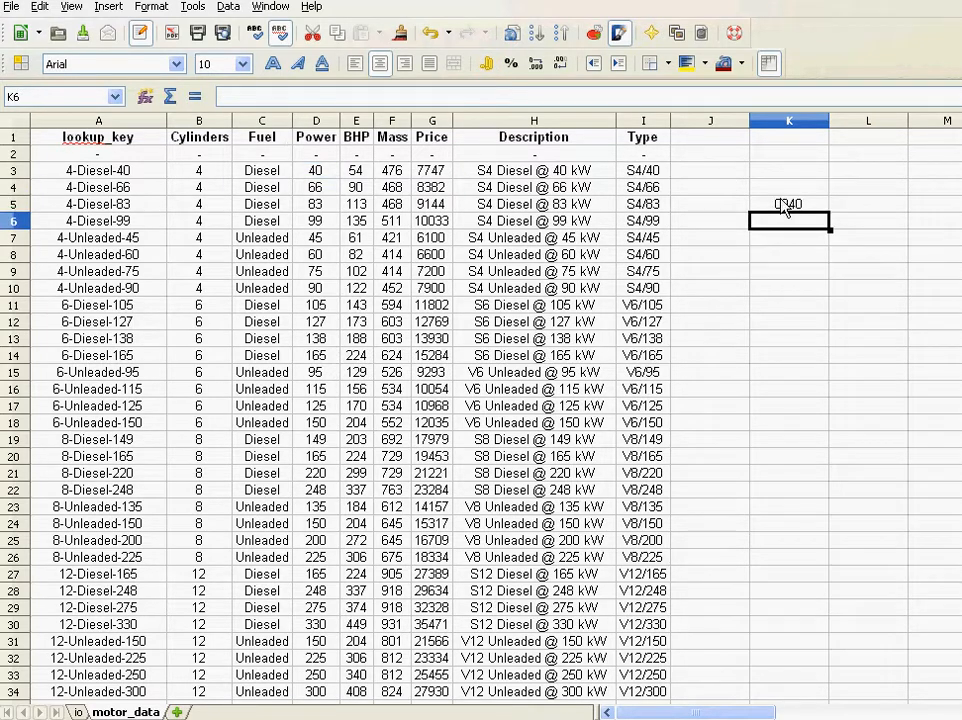
pyautogui.click(788, 204)
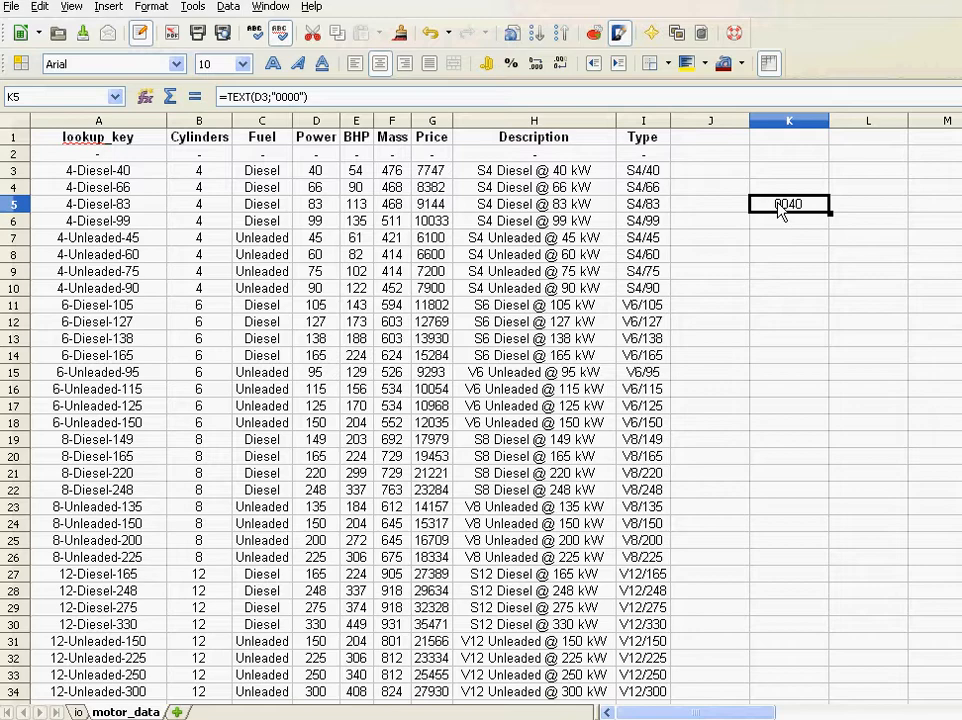
pyautogui.moveTo(82, 178)
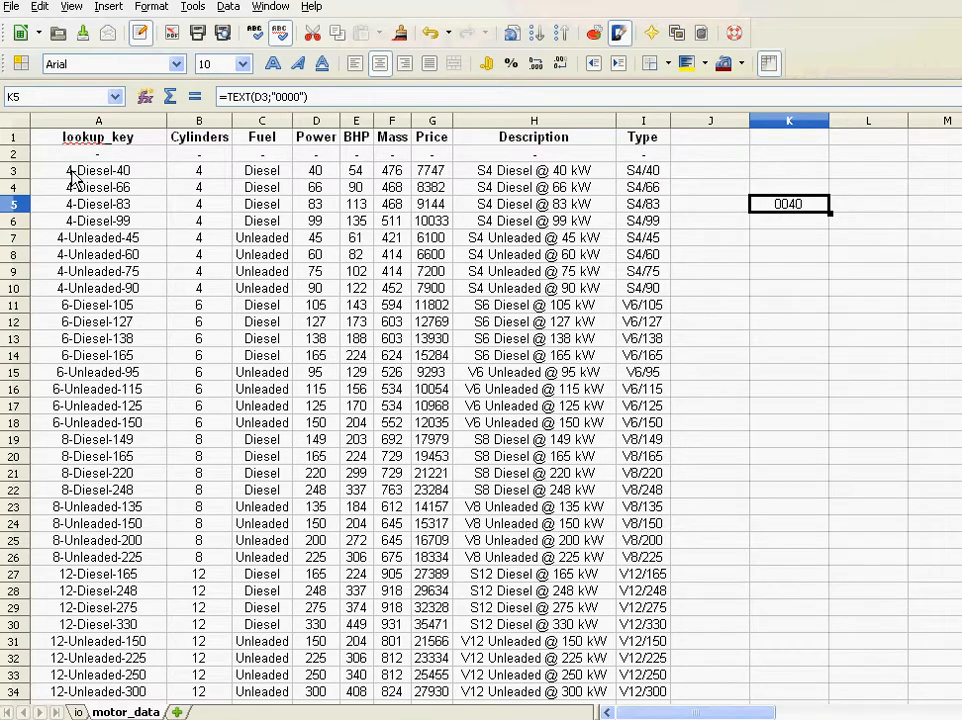
# - Wrap the cylinders reference in A3 with TEXT(B3;"00") so it pads to two digits
pyautogui.click(96, 170)
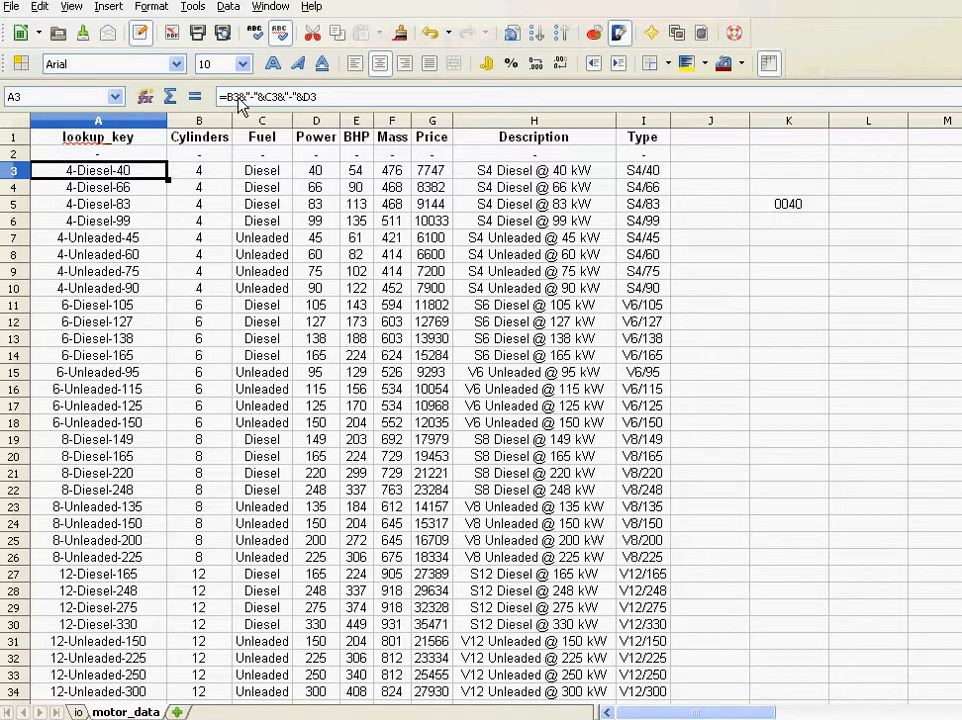
pyautogui.doubleClick(98, 170)
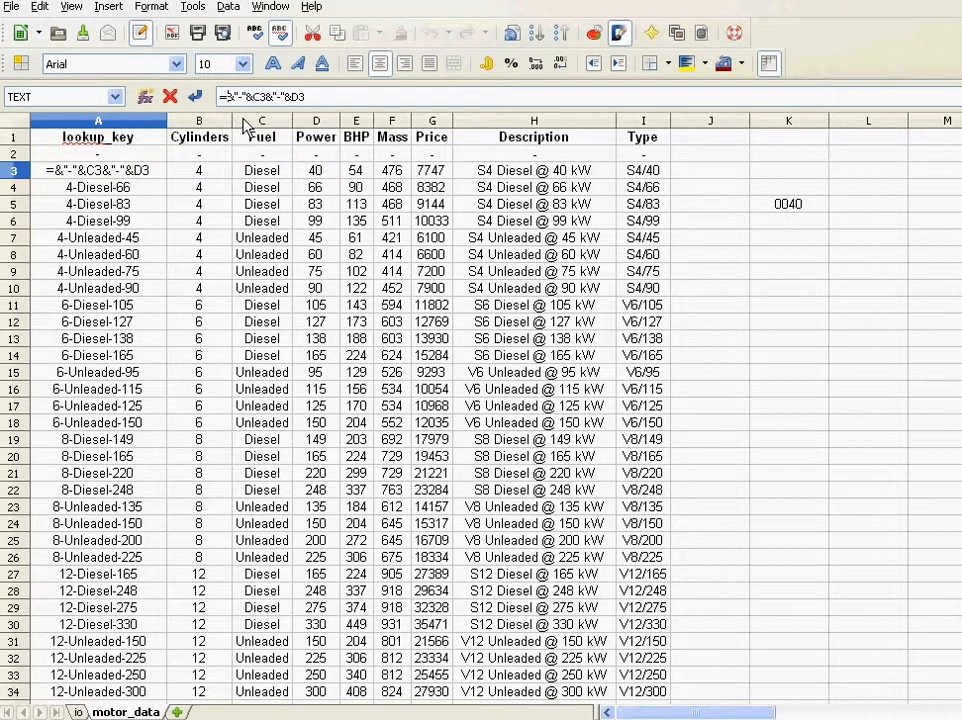
pyautogui.write('text(B3;"00')
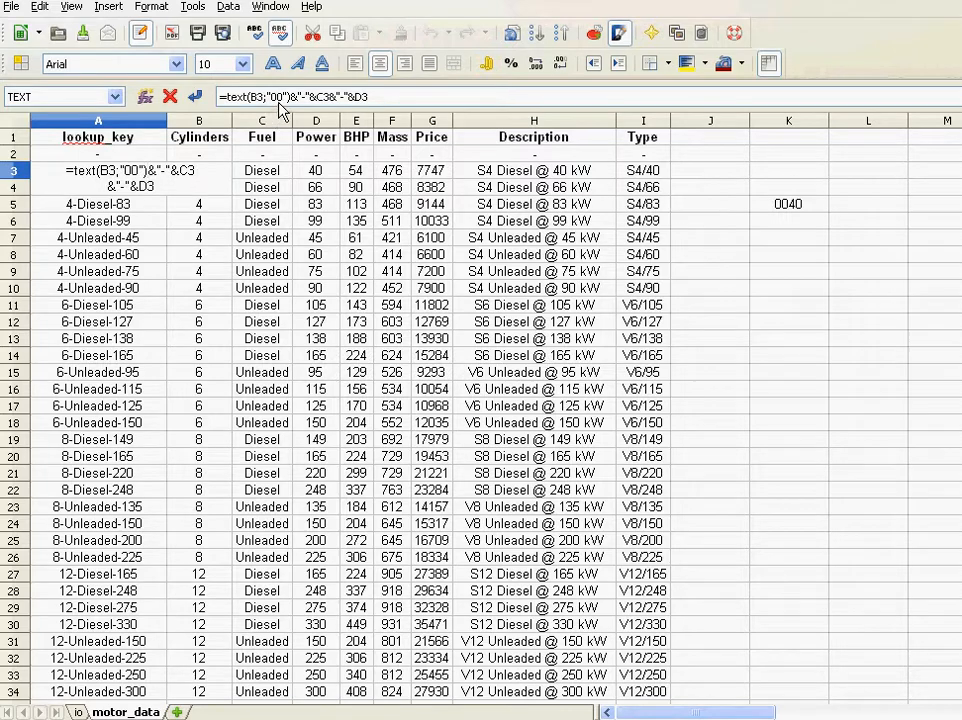
pyautogui.moveTo(268, 110)
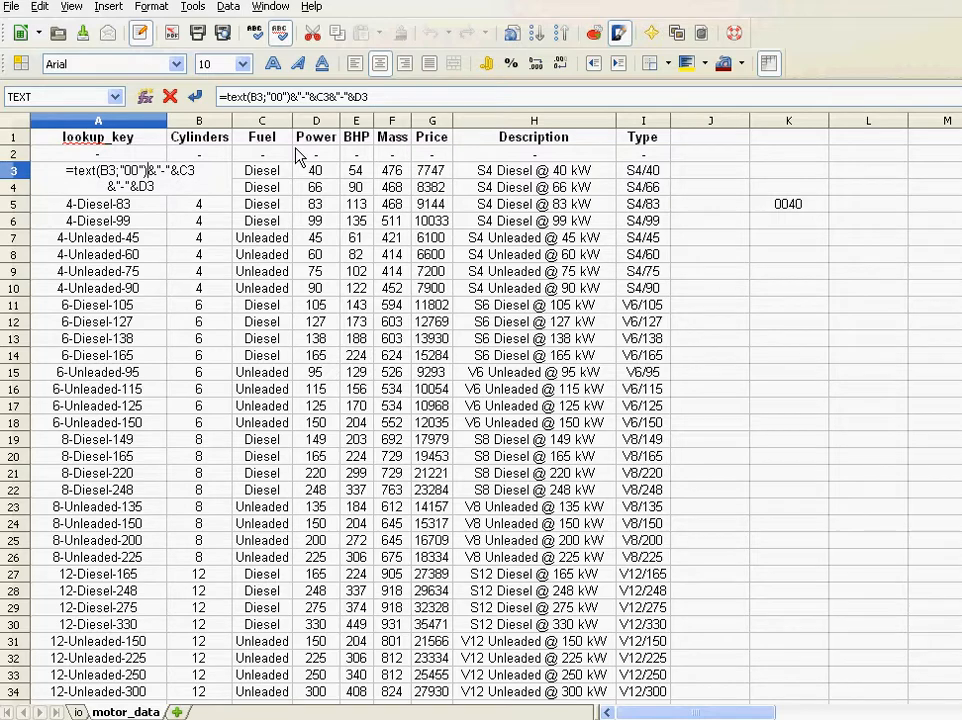
pyautogui.press('Return')
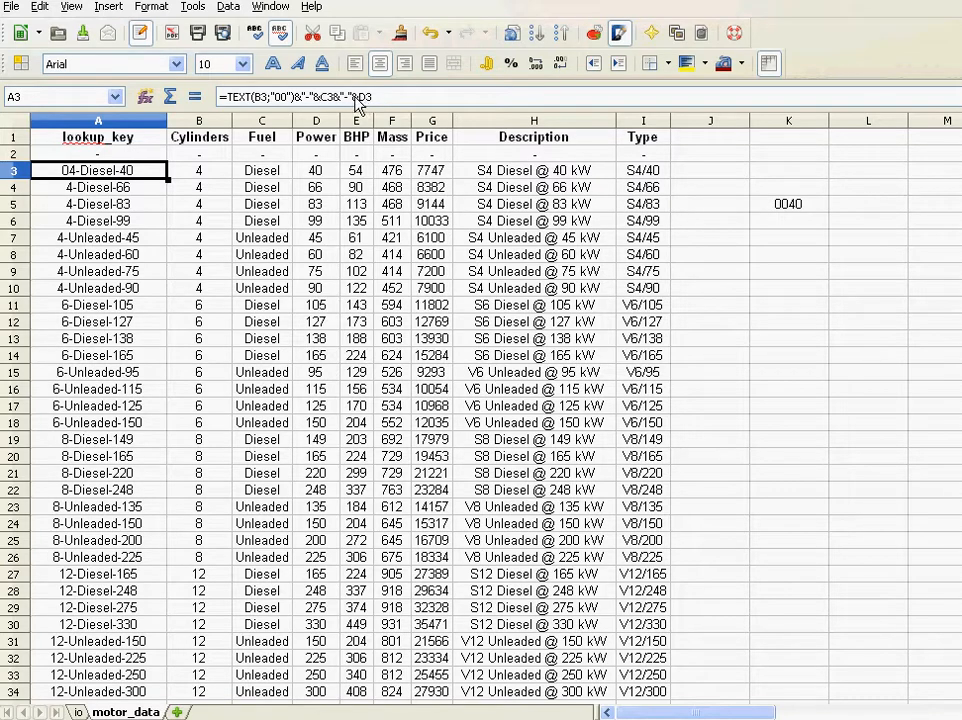
# - Wrap the power reference with TEXT(D3;"000") so A3 reads 04-Diesel-040
pyautogui.doubleClick(96, 168)
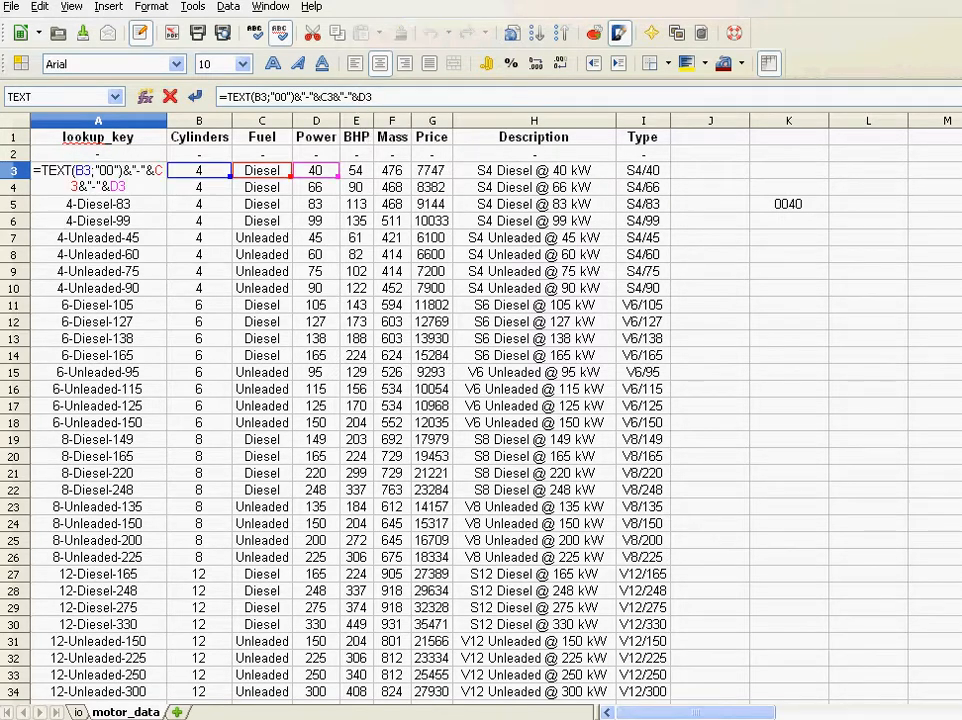
pyautogui.write('text(D3;"')
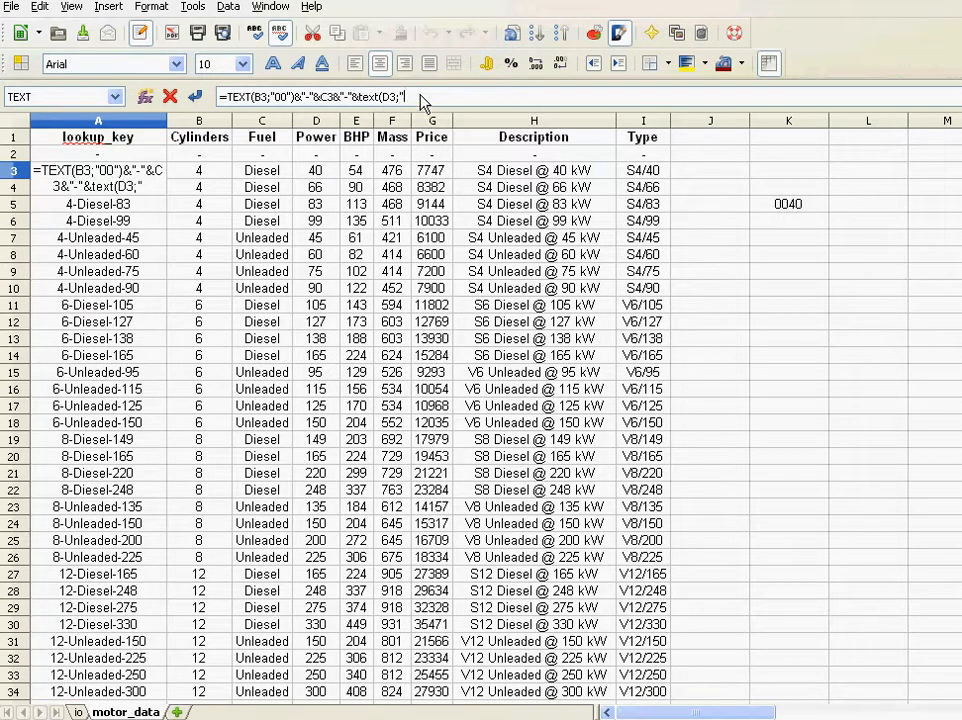
pyautogui.write('000')
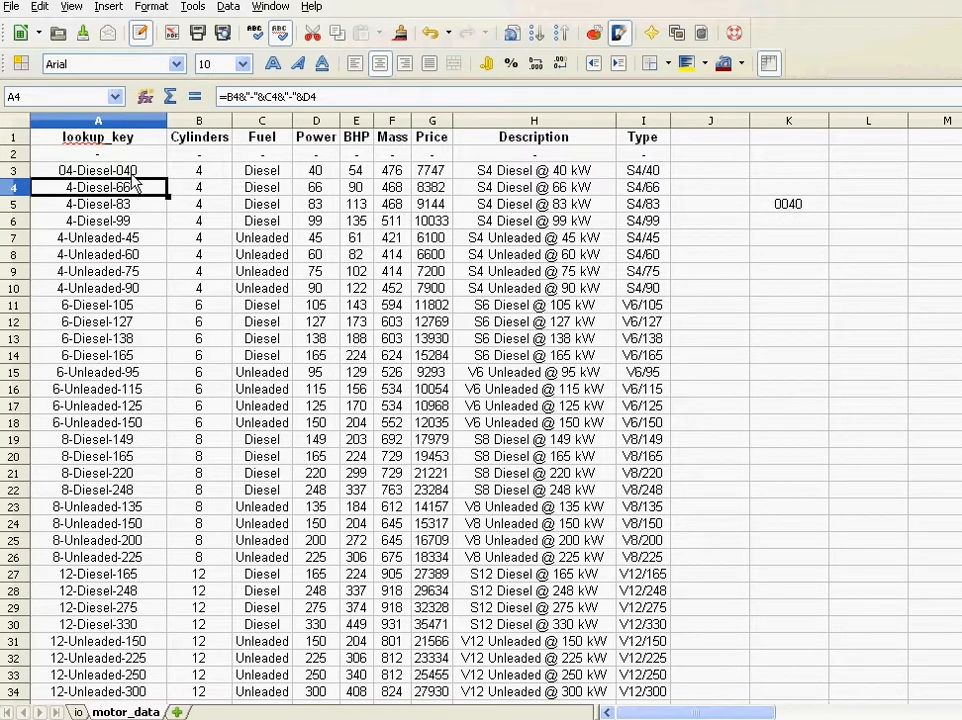
# - Sort the motor_data table ascending by lookup_key via Data > Sort, running 04-Diesel-040 to 12-Unleaded-300
pyautogui.click(98, 170)
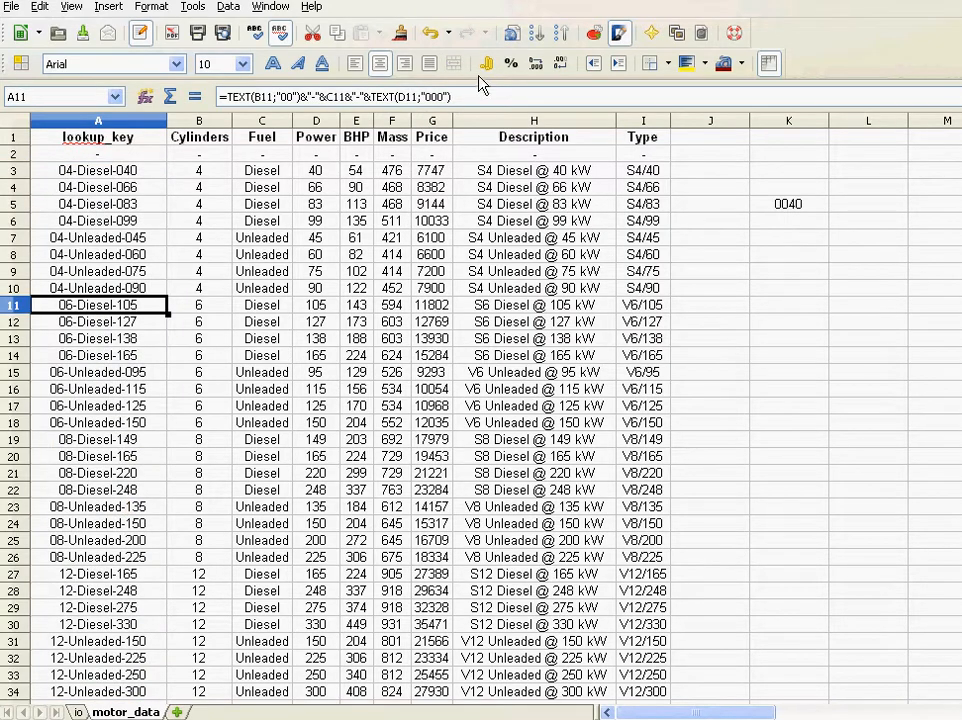
pyautogui.click(228, 6)
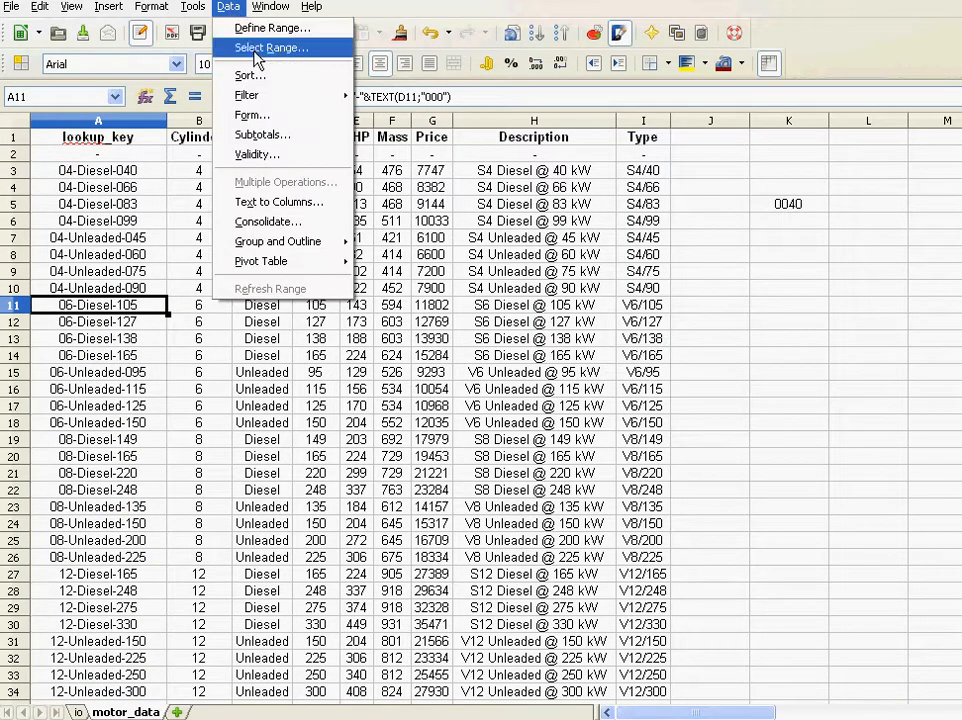
pyautogui.click(248, 76)
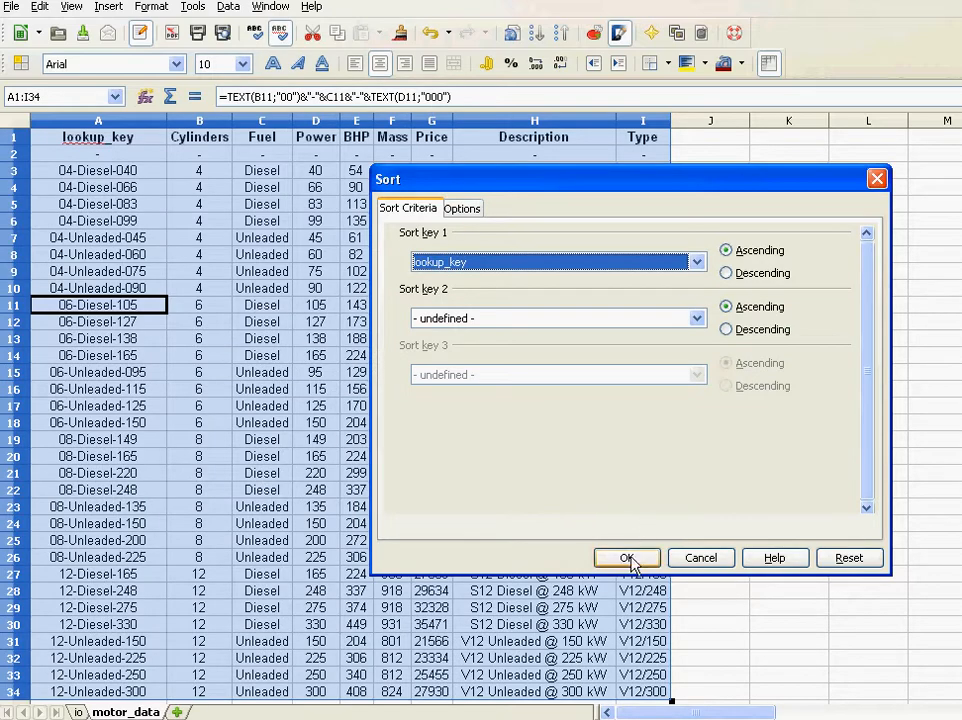
pyautogui.click(626, 556)
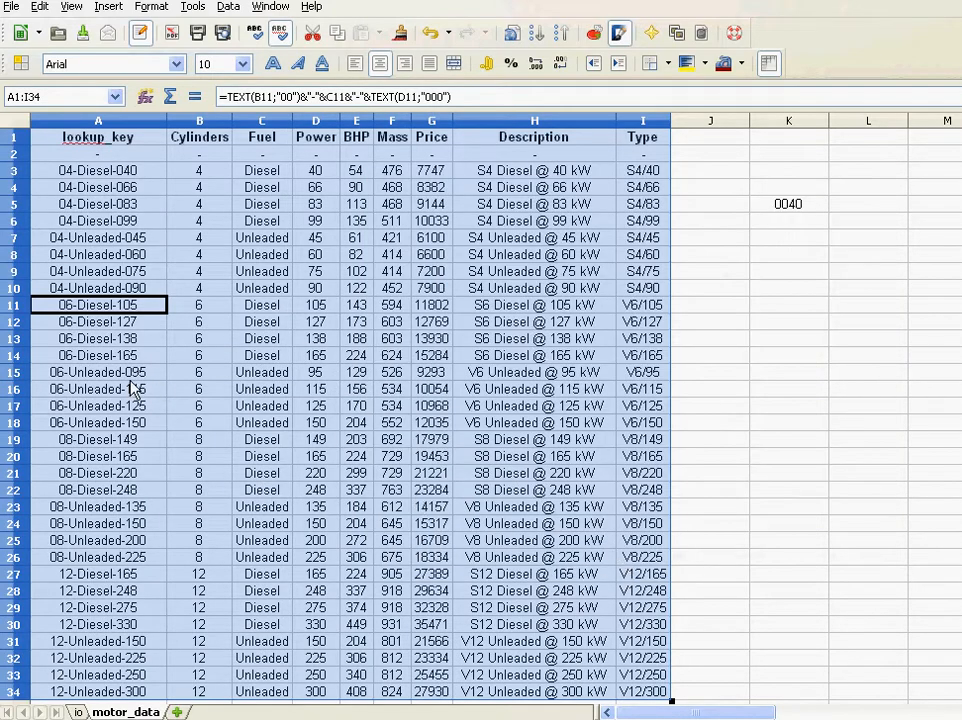
pyautogui.click(96, 372)
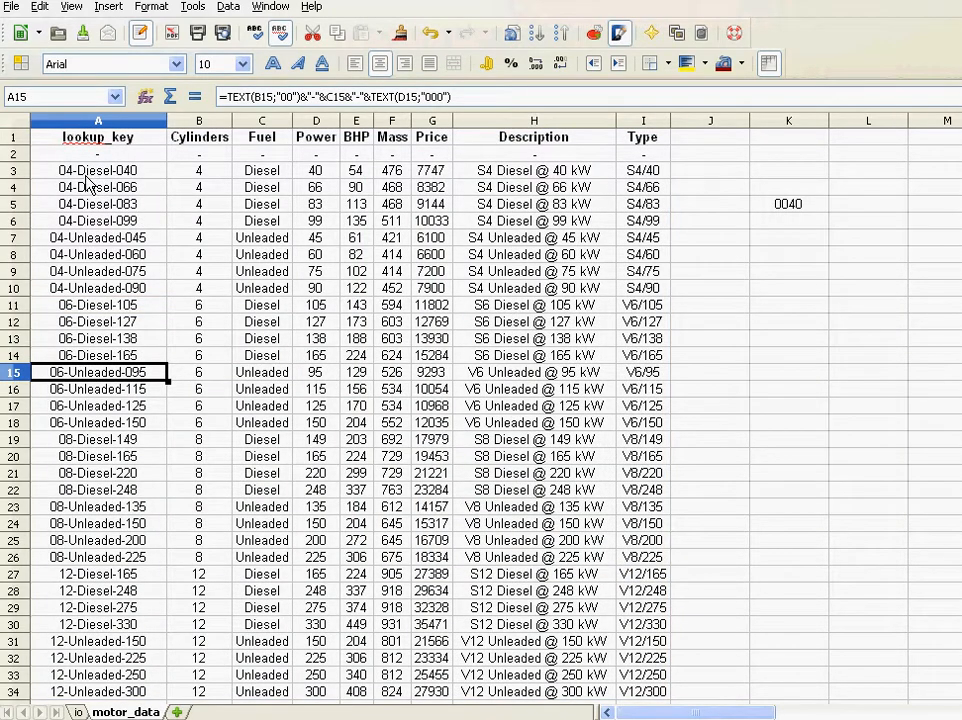